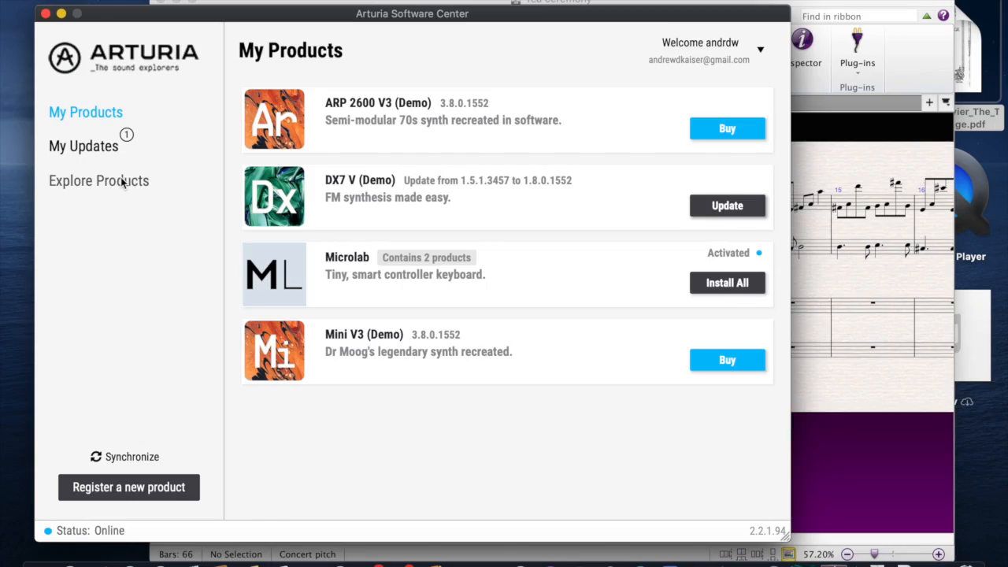
Step: Browse the Explore Products catalogue of not-yet-installed Arturia instruments and effects
left_click(98, 181)
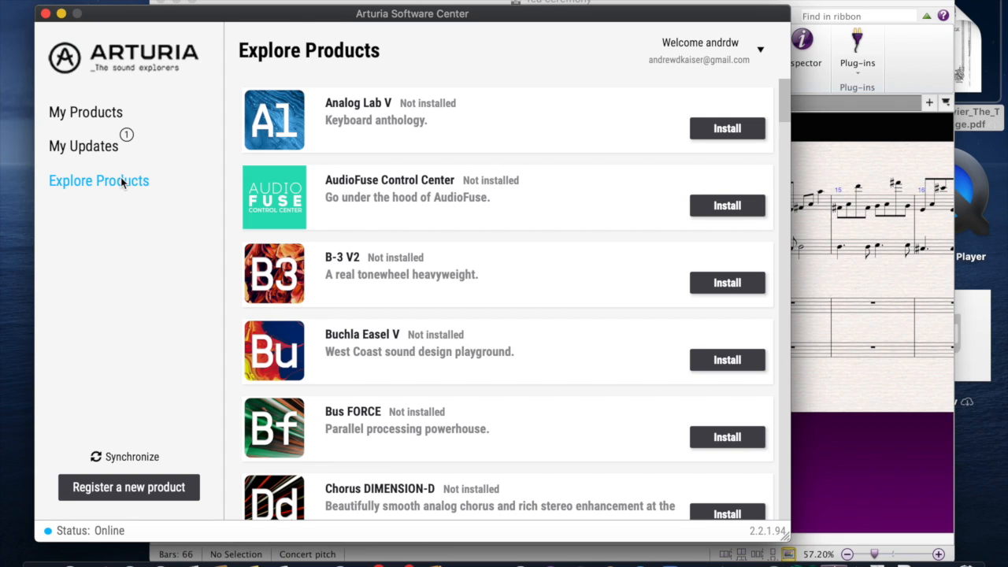
mouse_move(218, 26)
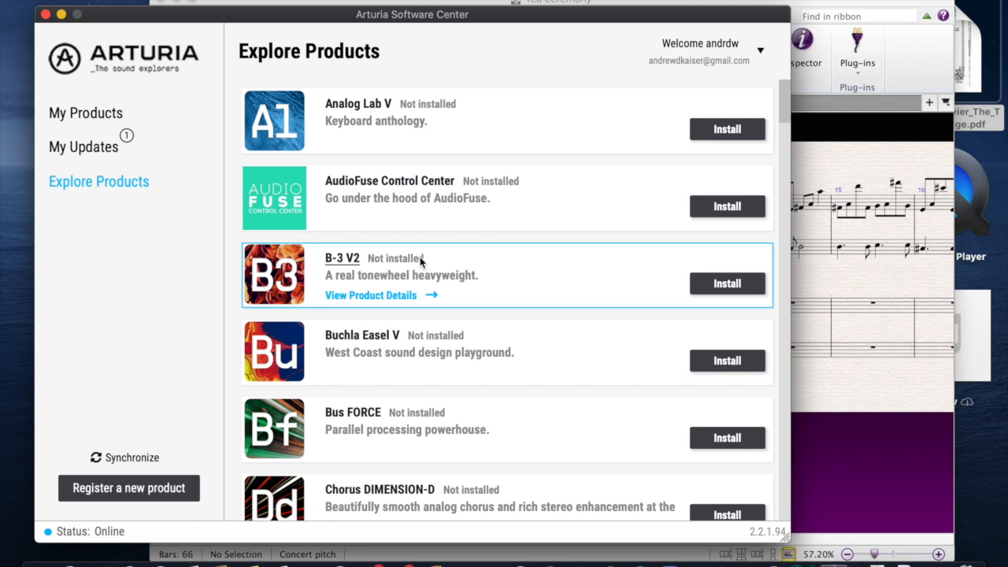
scroll("down", 3)
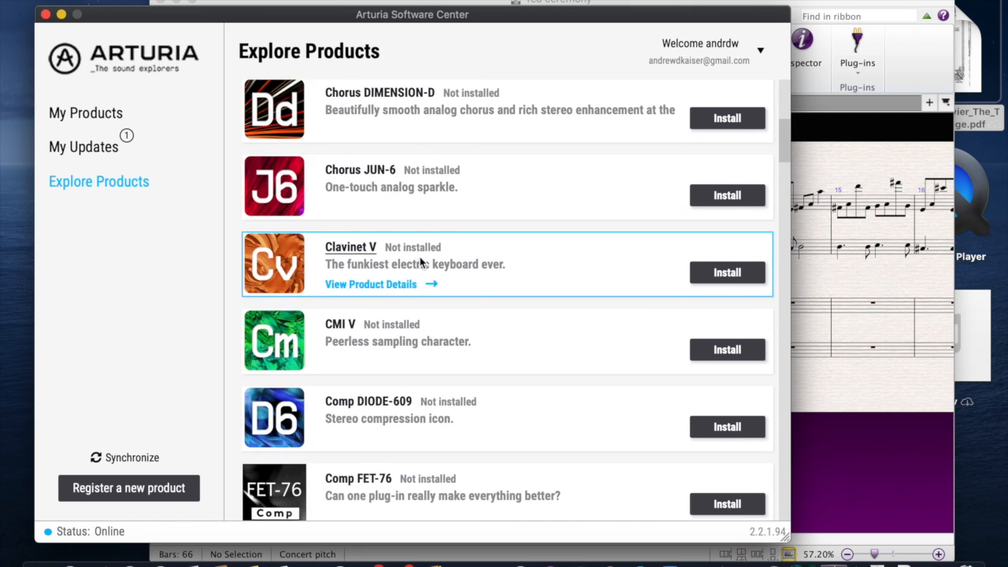
scroll("down", 3)
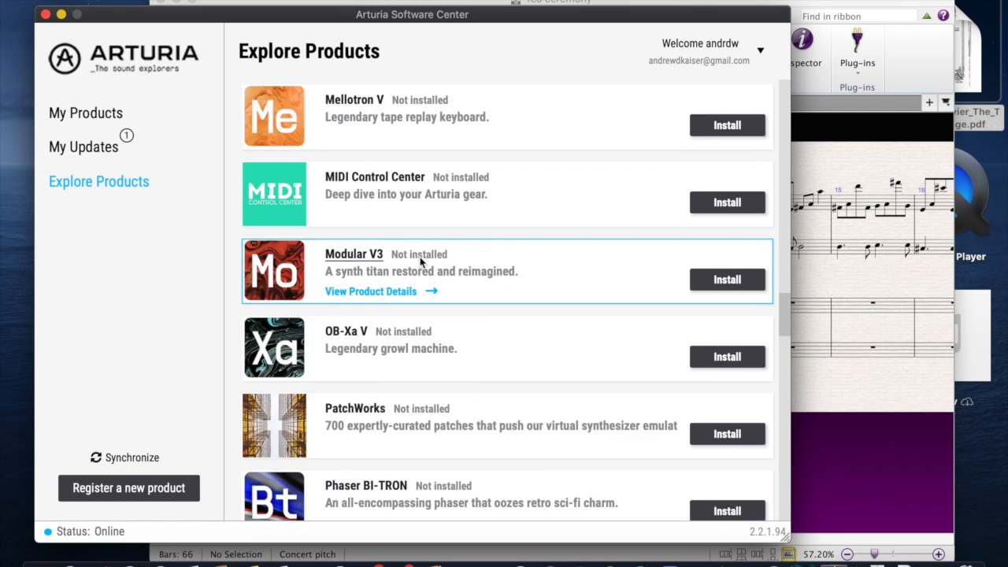
scroll("down", 3)
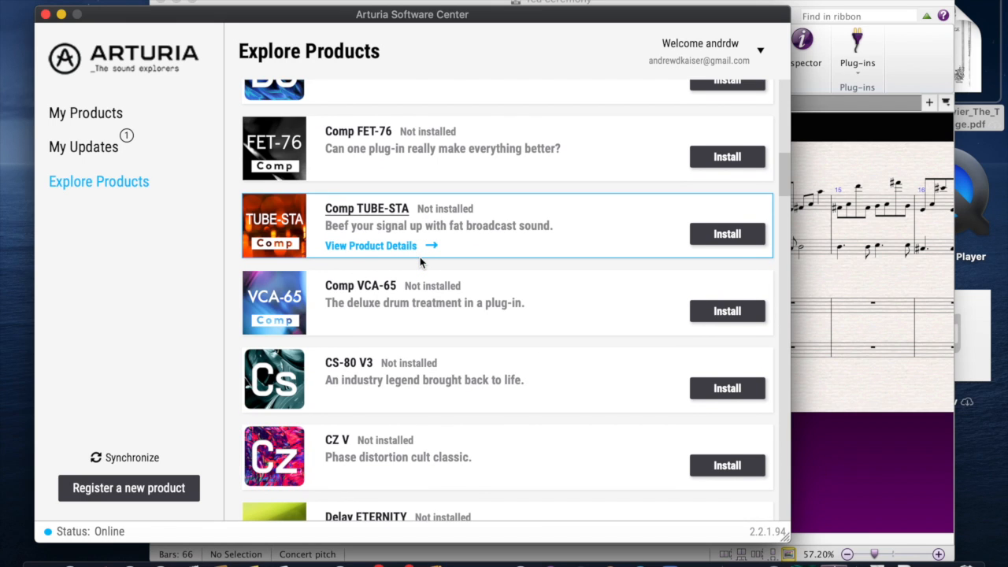
left_click(85, 113)
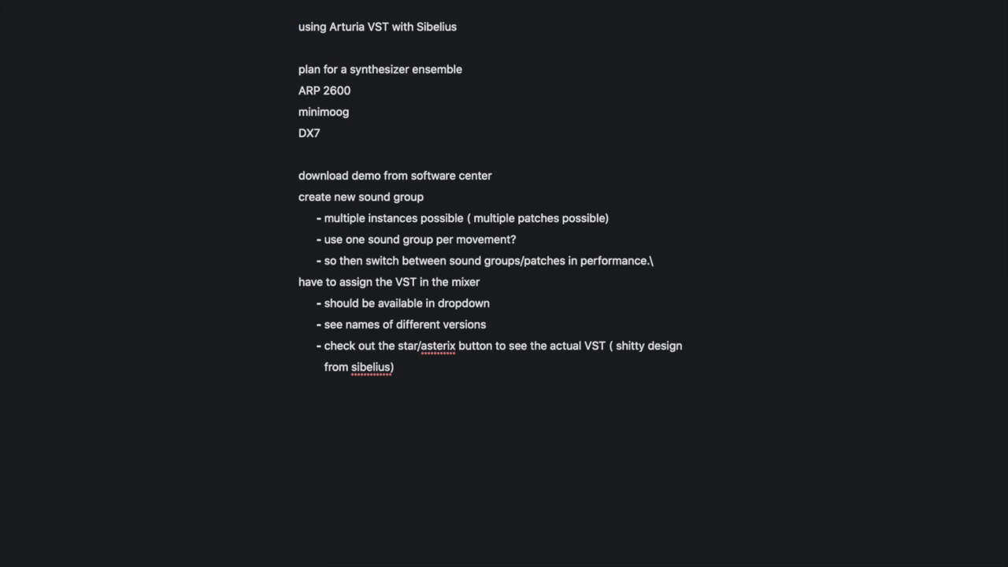
mouse_move(497, 195)
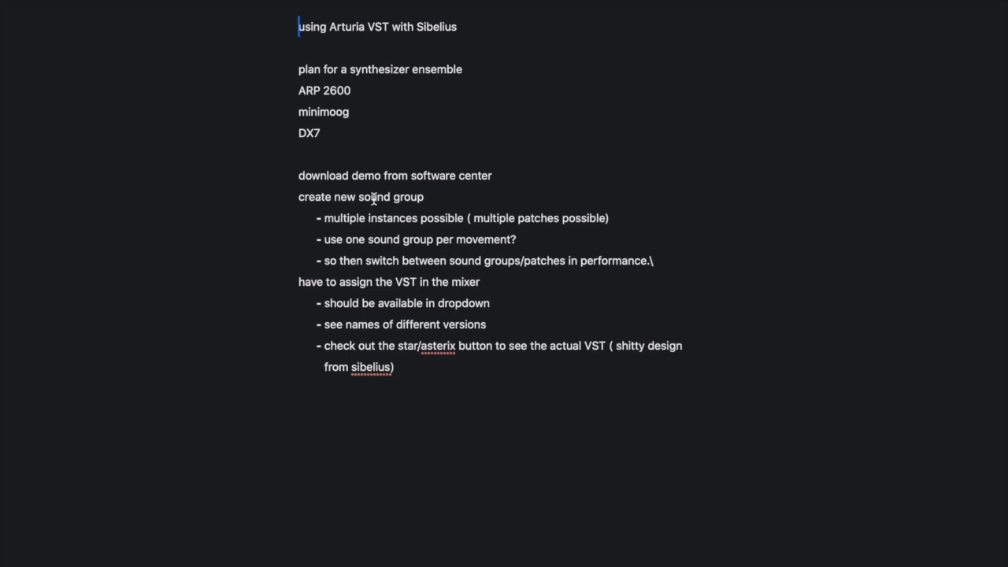
mouse_move(376, 228)
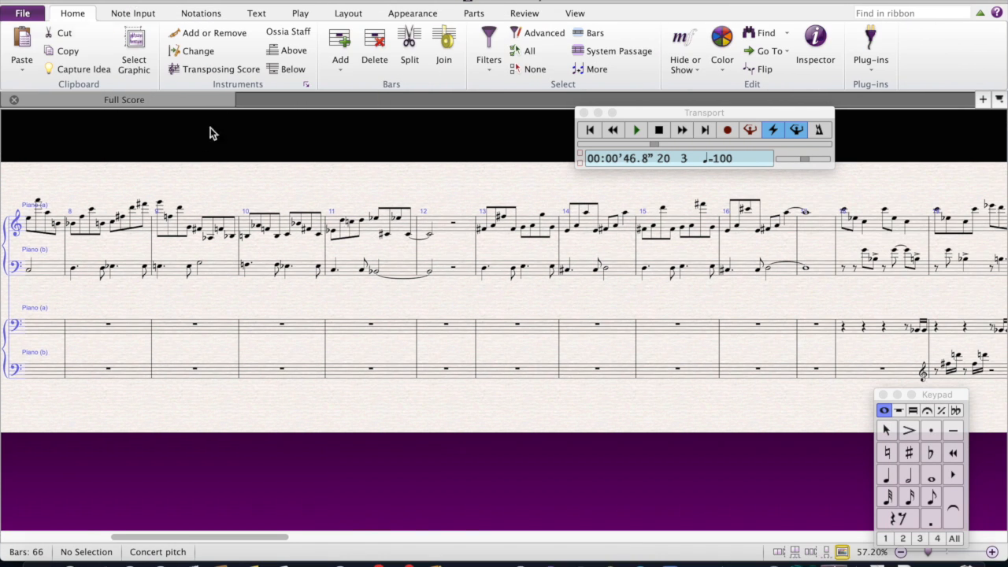
Step: Load the Arturia playback configuration after briefly picking the Juno configuration
left_click(299, 14)
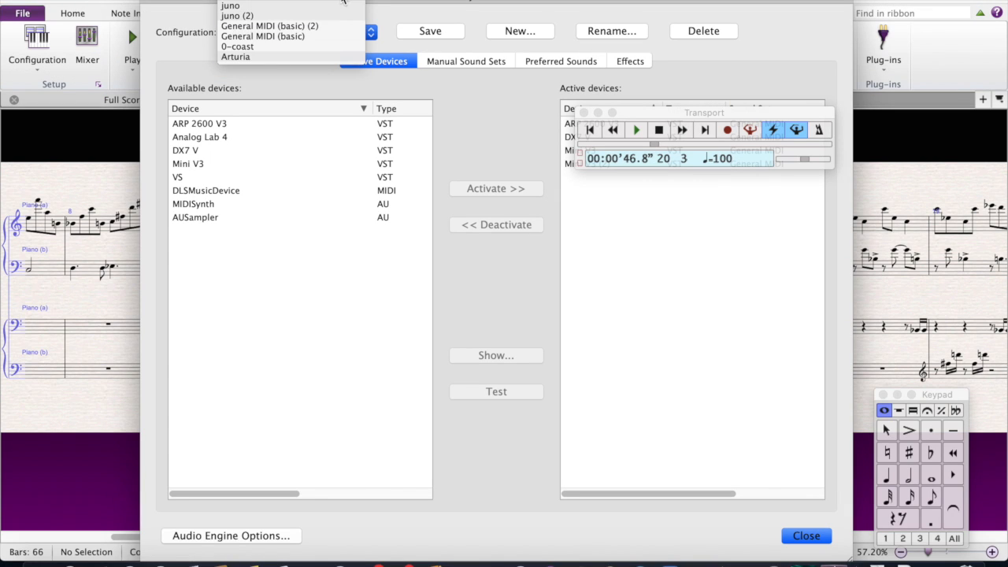
left_click(231, 6)
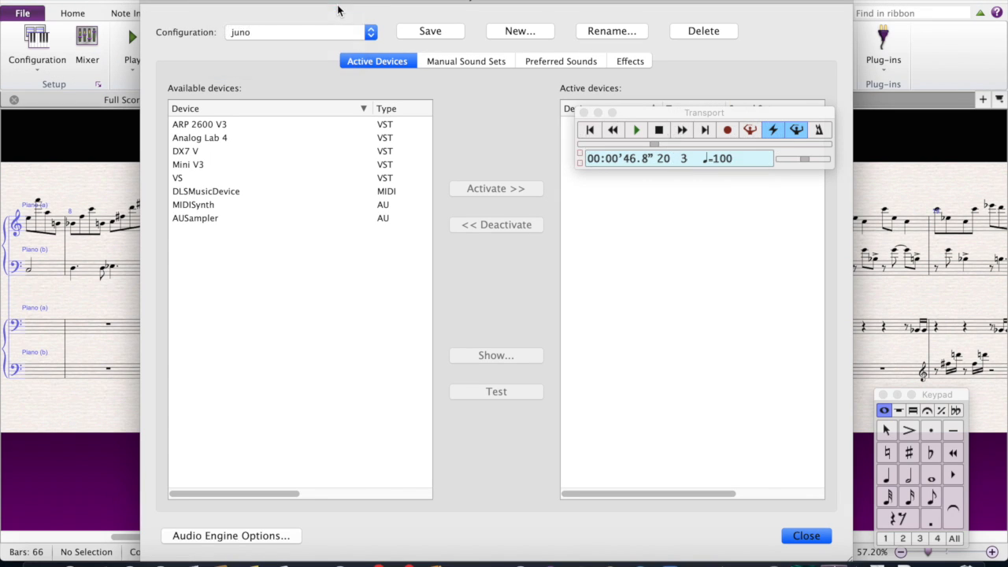
left_click(299, 31)
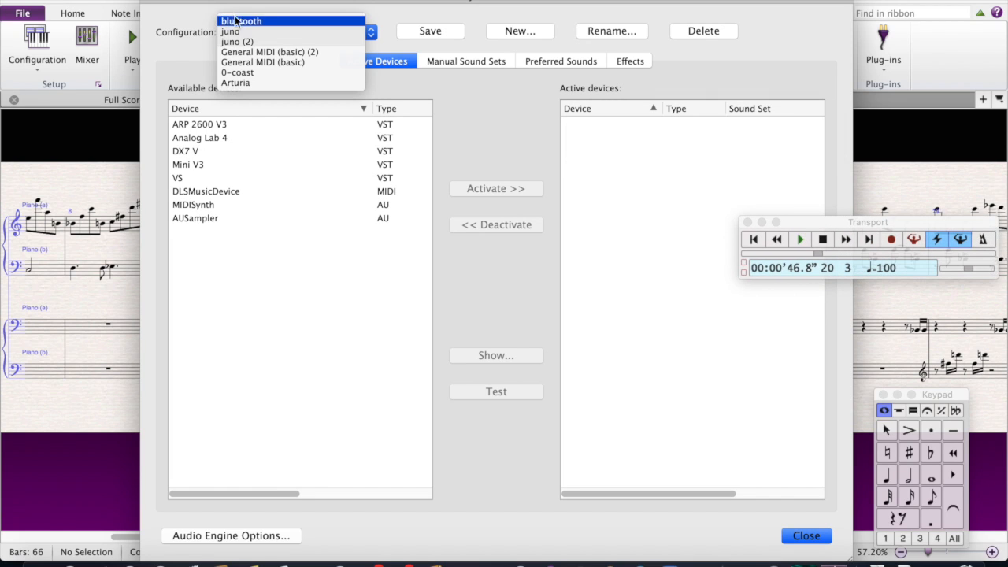
left_click(237, 41)
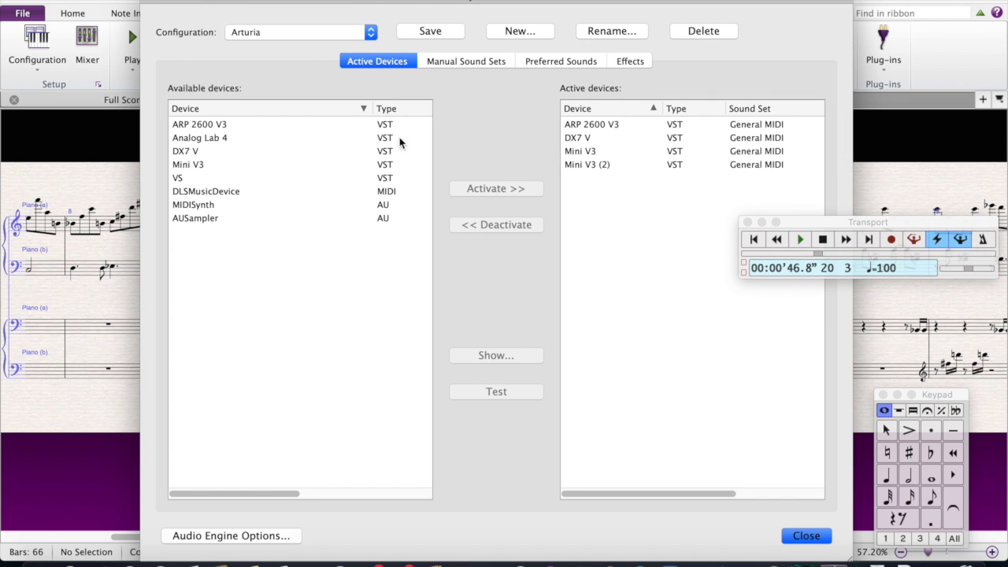
mouse_move(510, 152)
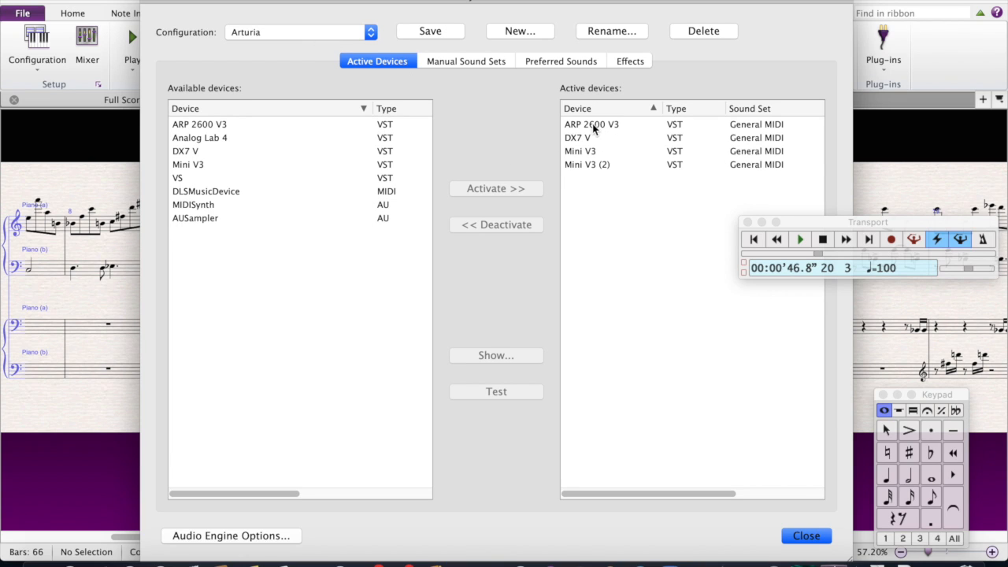
mouse_move(233, 159)
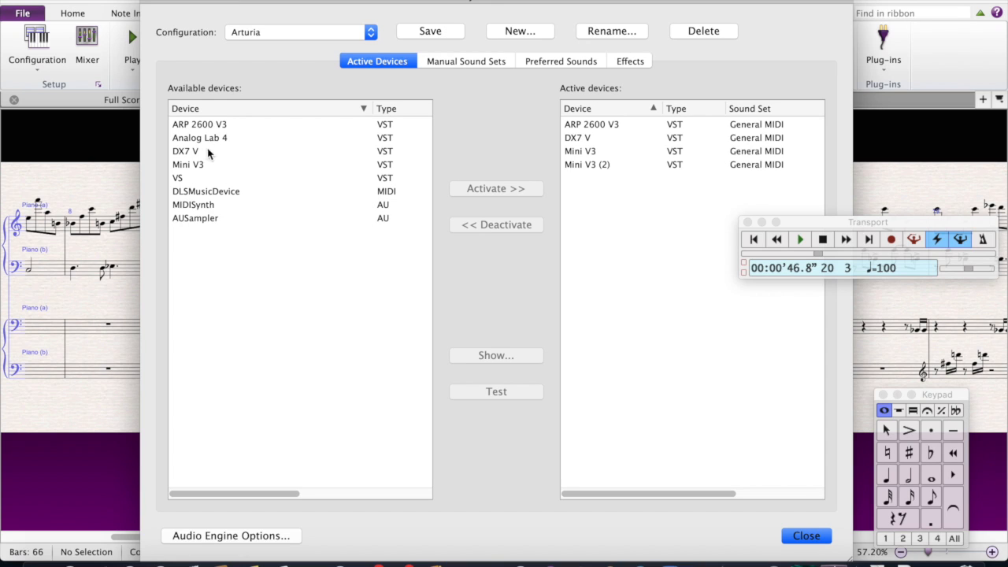
mouse_move(207, 148)
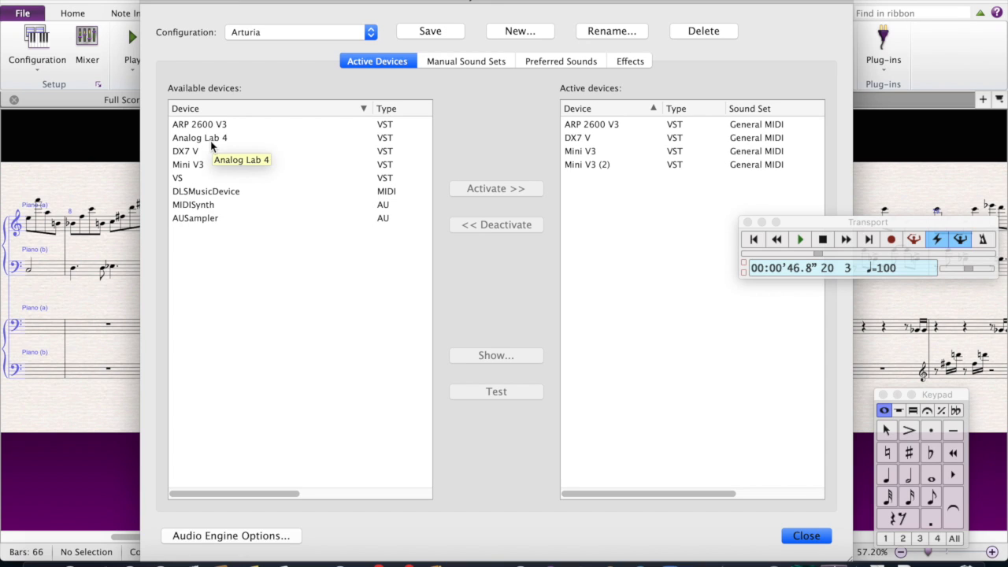
mouse_move(199, 168)
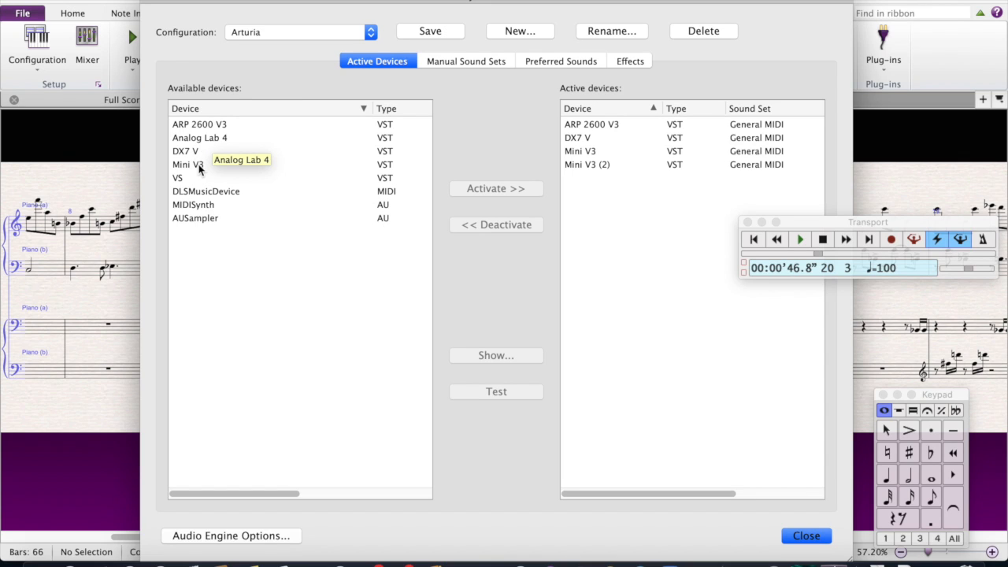
mouse_move(209, 175)
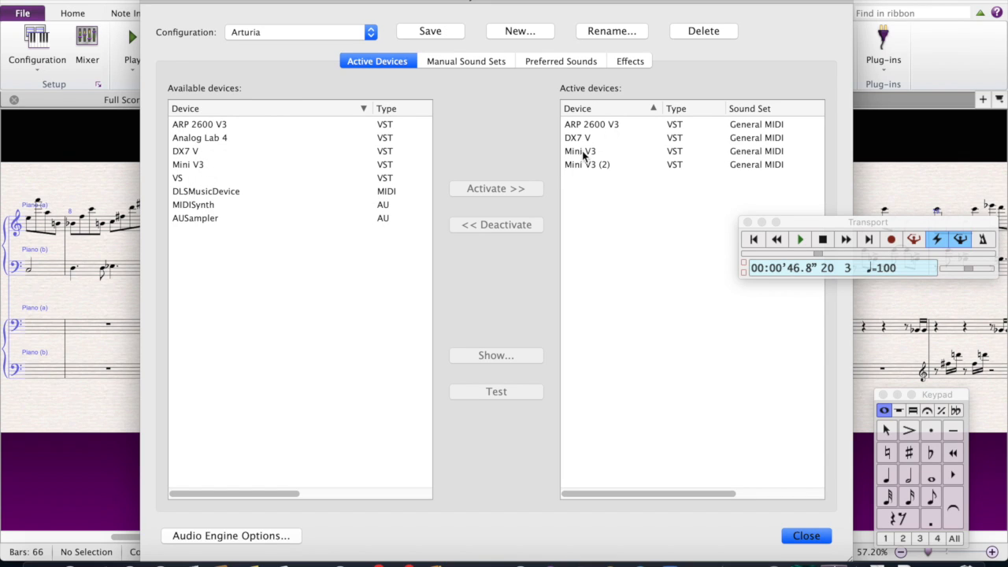
mouse_move(585, 165)
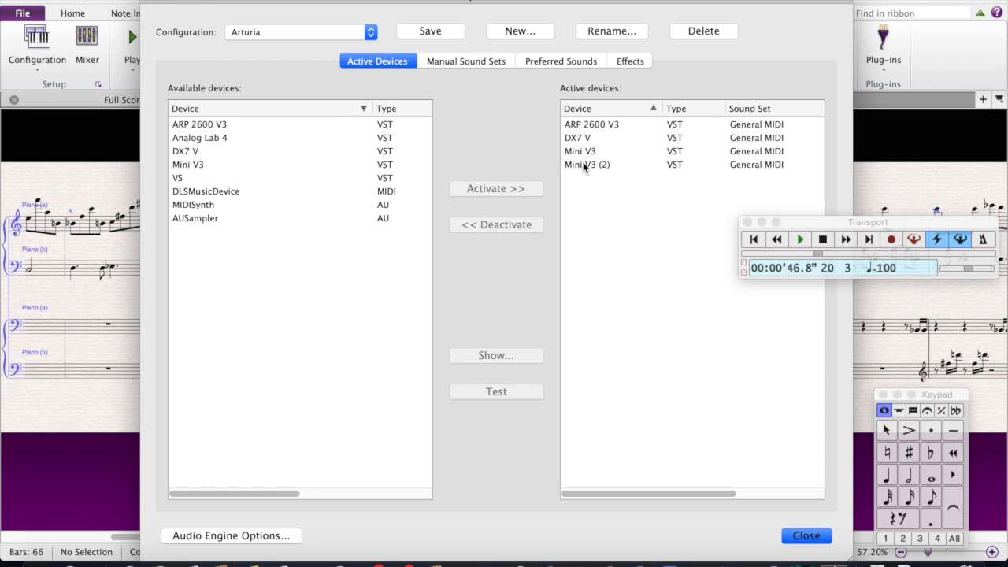
left_click(587, 163)
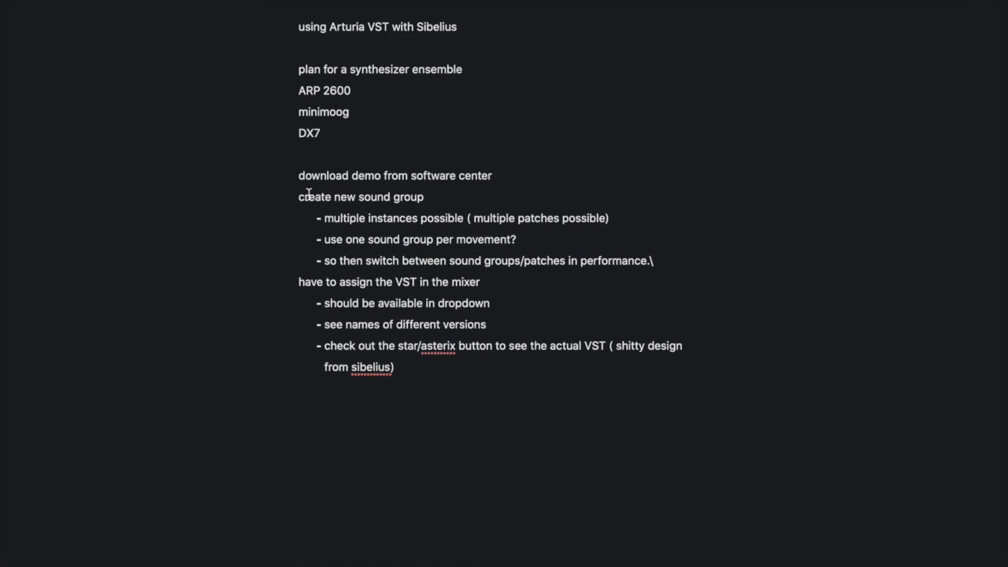
Step: Bring the Sibelius Playback Devices window back in front after reviewing the notes
left_click_drag(322, 218, 608, 218)
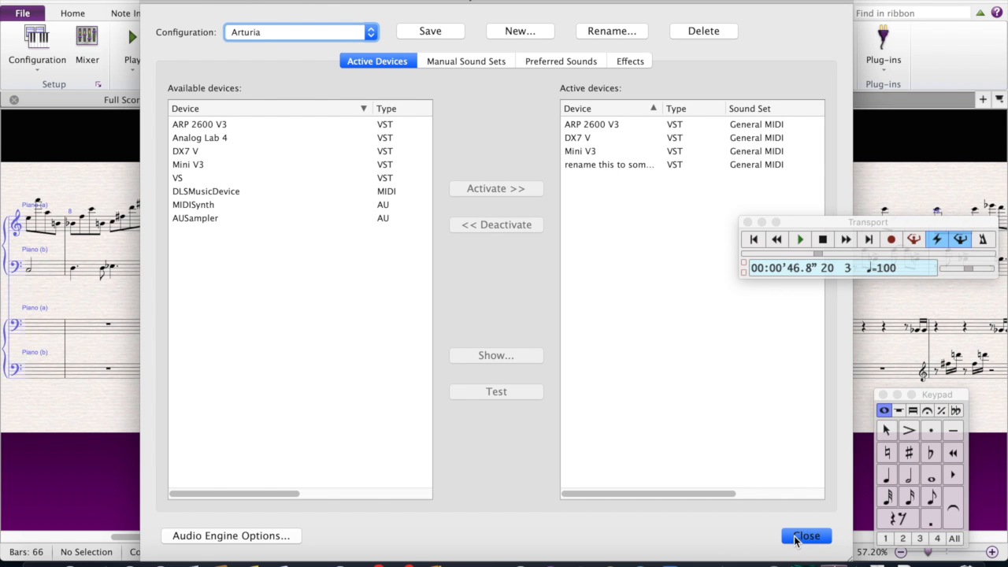
Step: Close Playback Devices and return to the Home commands via Note Input
left_click(806, 535)
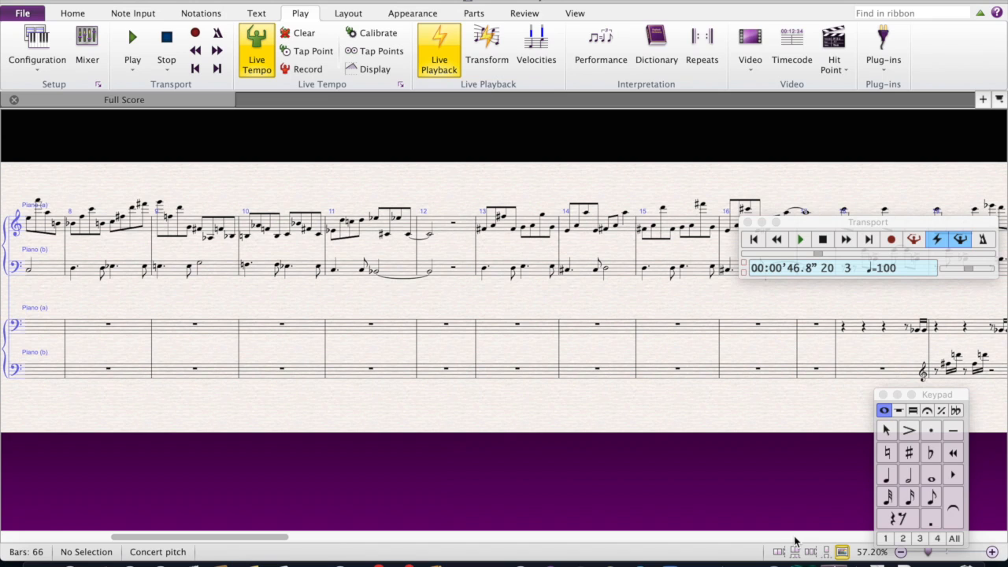
mouse_move(242, 310)
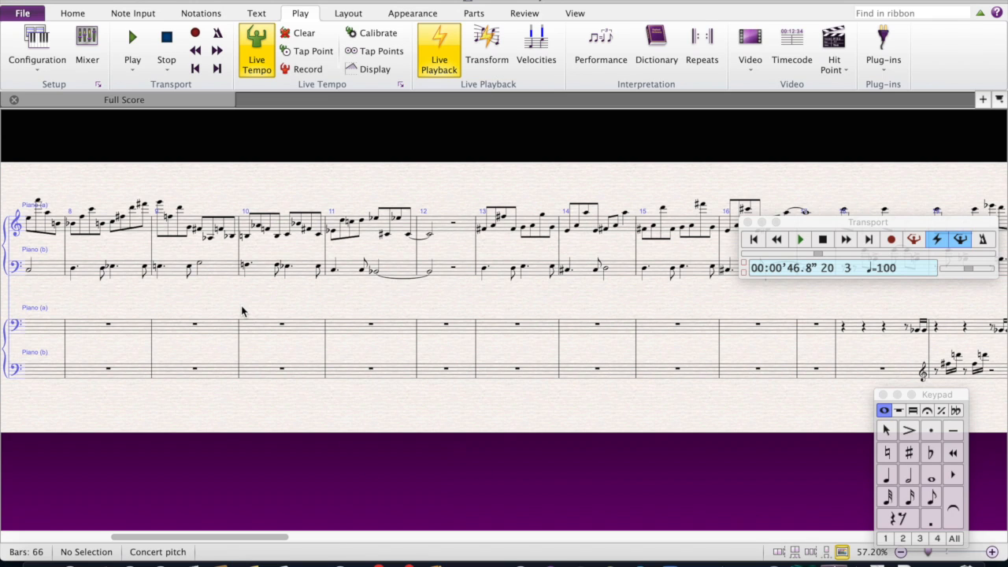
mouse_move(116, 244)
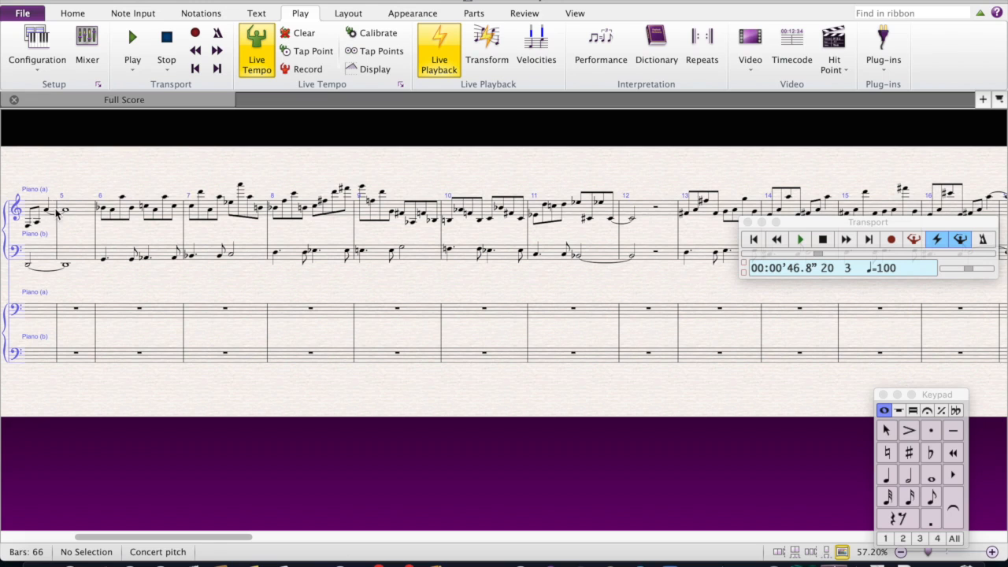
mouse_move(238, 60)
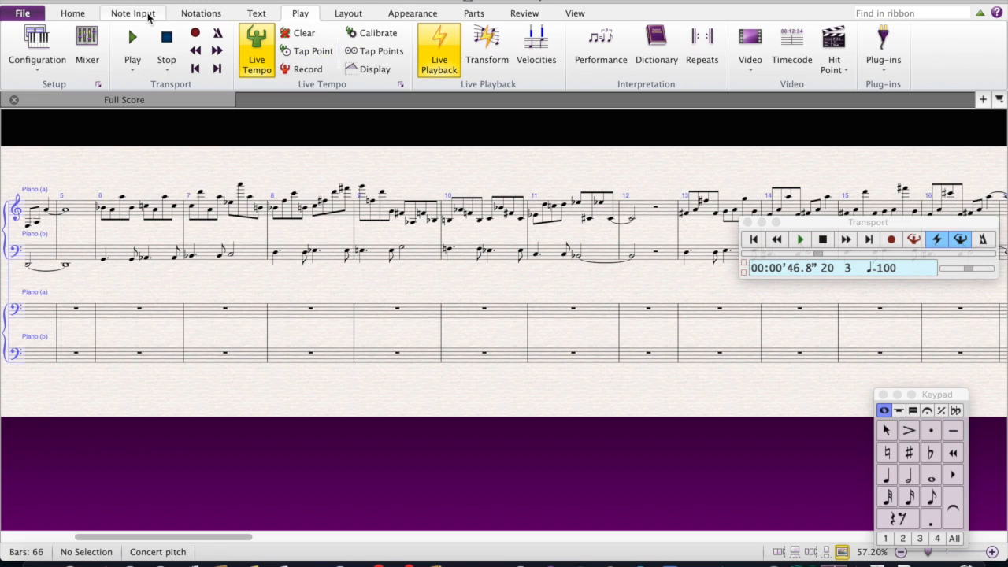
left_click(132, 13)
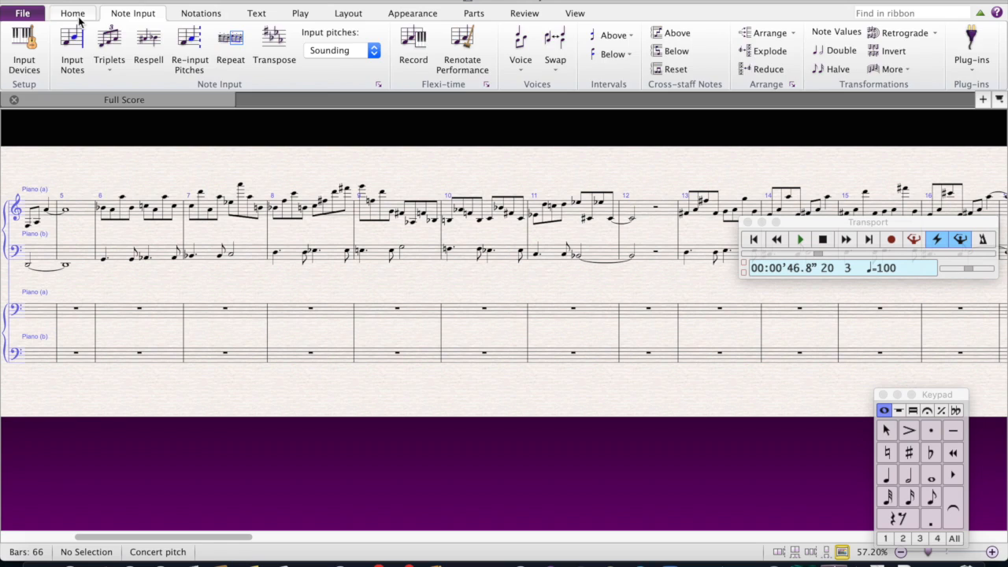
left_click(89, 13)
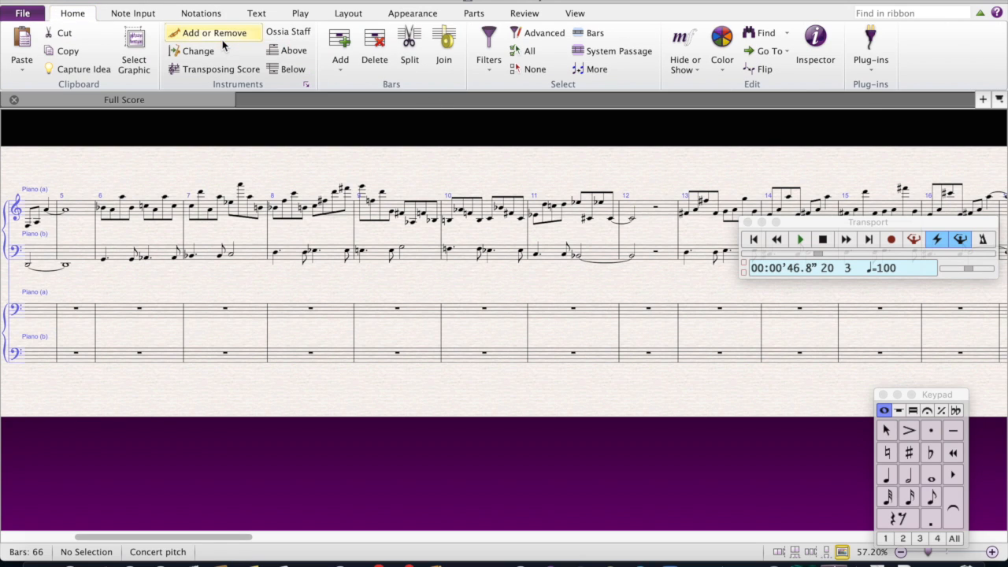
Step: Browse the score's instrument list without changes, leaving the Play commands showing
left_click(213, 32)
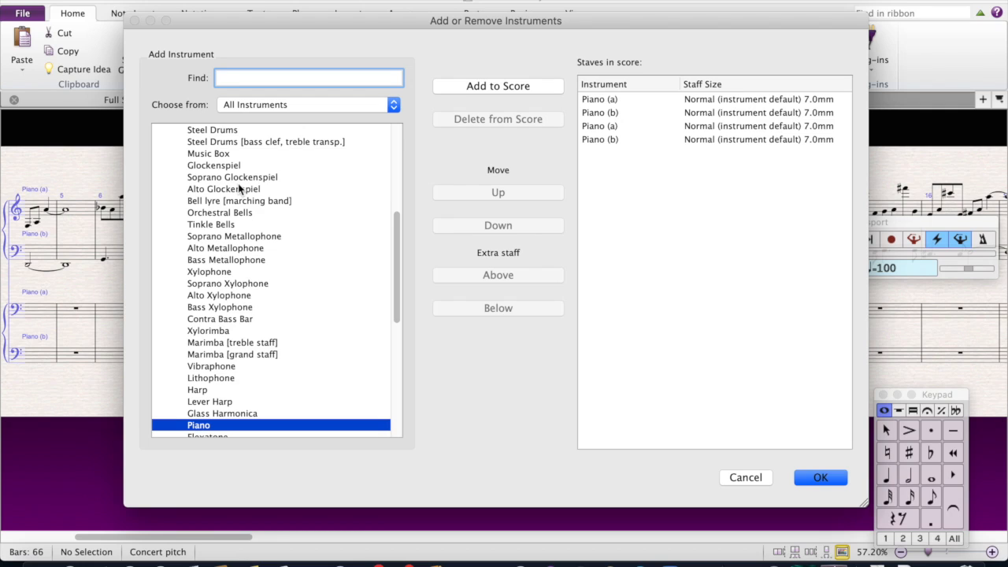
mouse_move(237, 189)
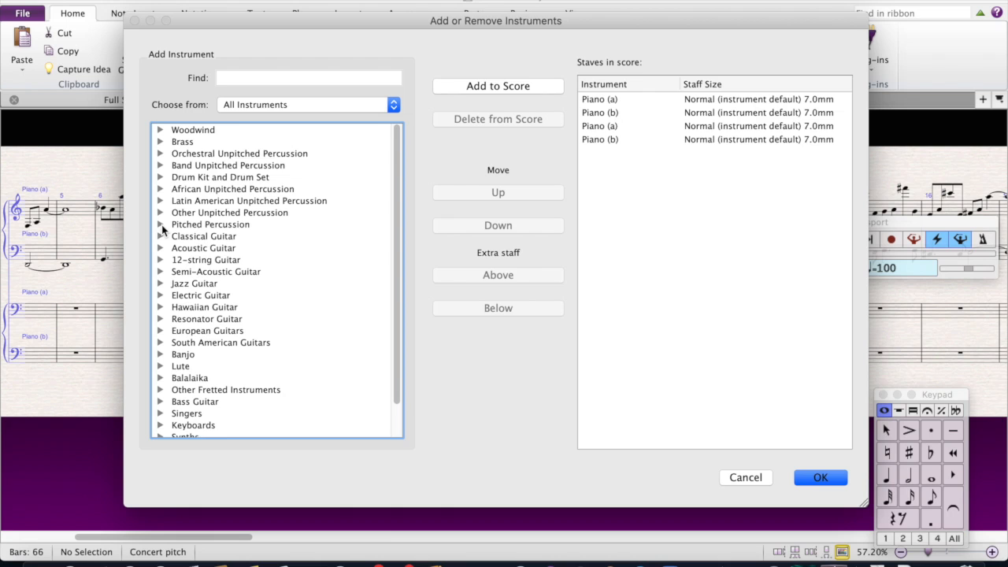
scroll("down", 3)
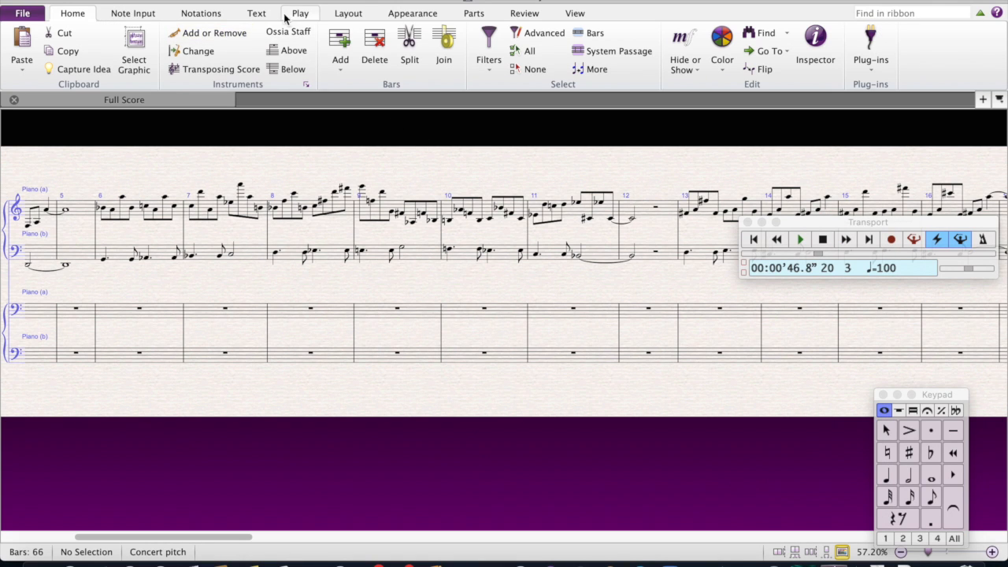
left_click(300, 12)
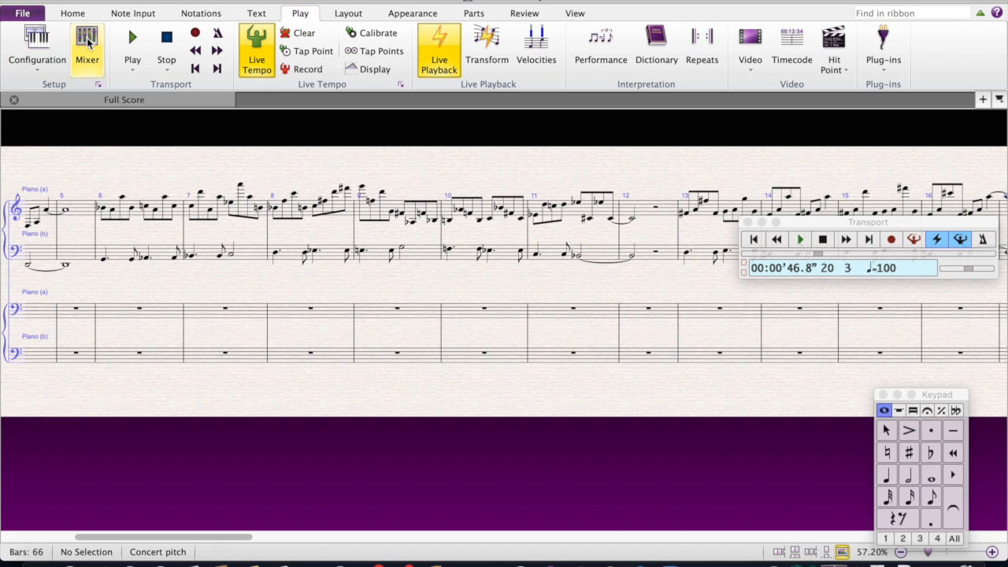
Step: Expand the mixer strips to show each channel, playback device and sound
left_click(85, 43)
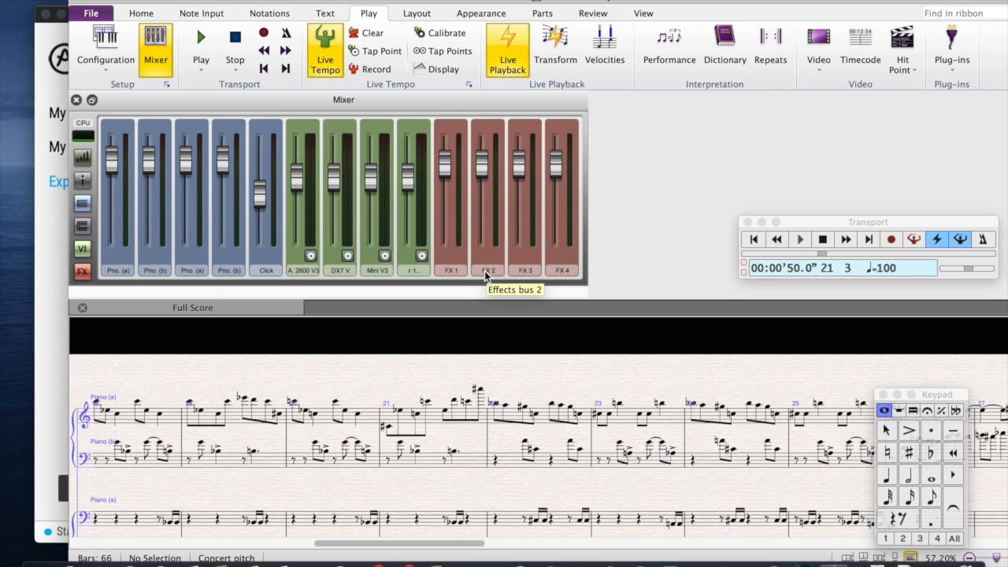
mouse_move(340, 110)
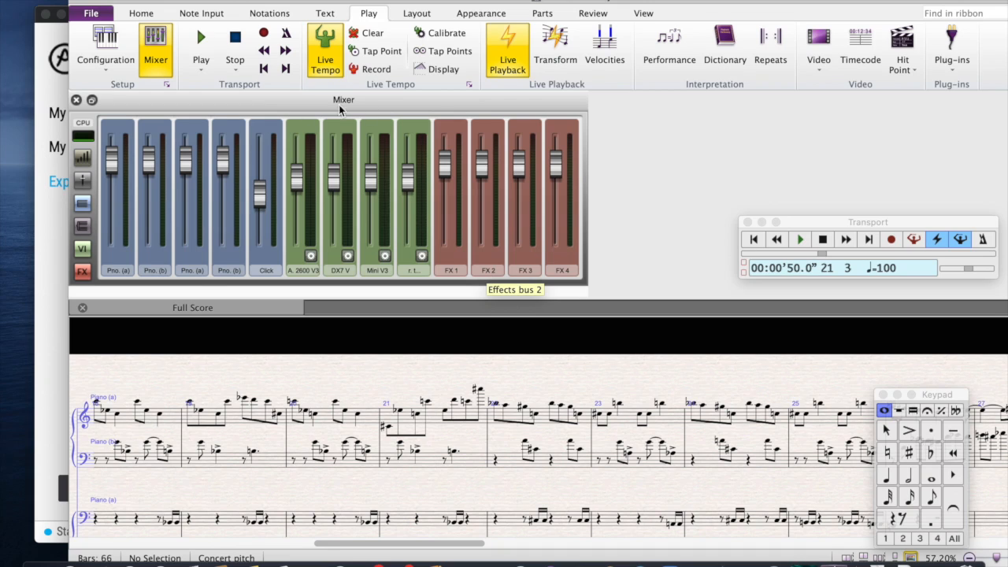
mouse_move(145, 201)
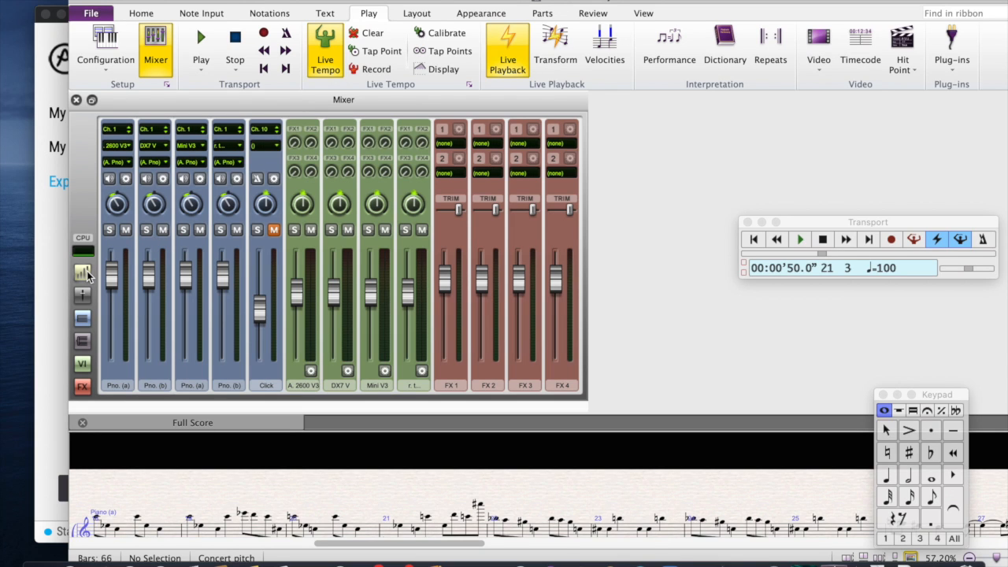
Step: Inspect the playback device choices for the first Pno. (a) strip
left_click(110, 144)
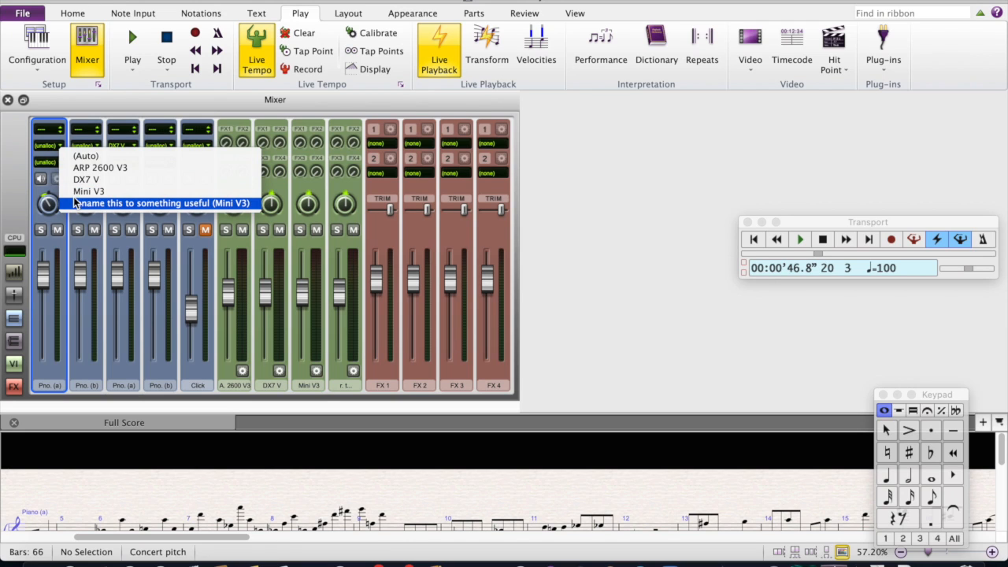
mouse_move(100, 174)
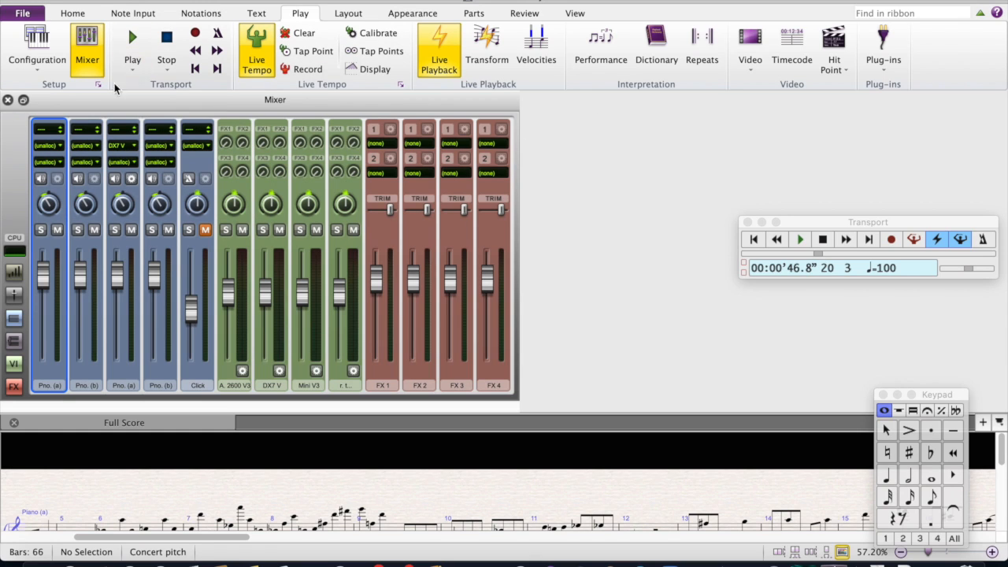
Step: Switch to General MIDI (basic) and give the first piano strip DLSMusicDevice (2)
left_click(33, 47)
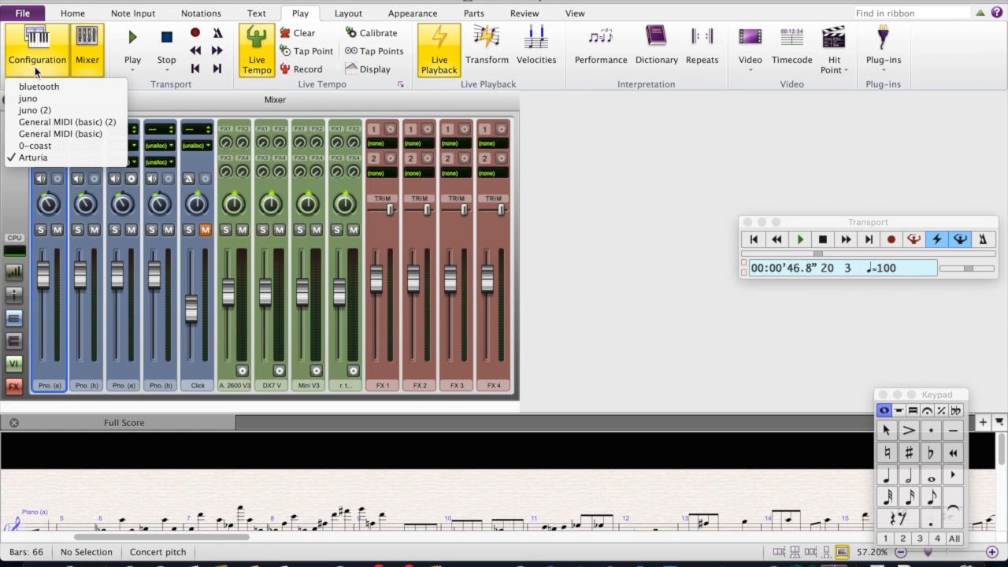
mouse_move(63, 134)
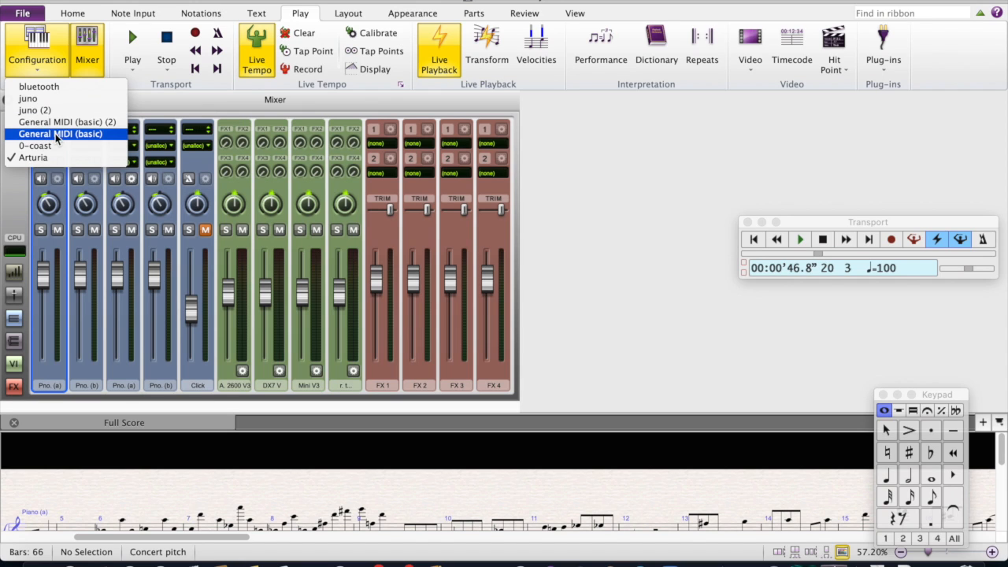
left_click(61, 135)
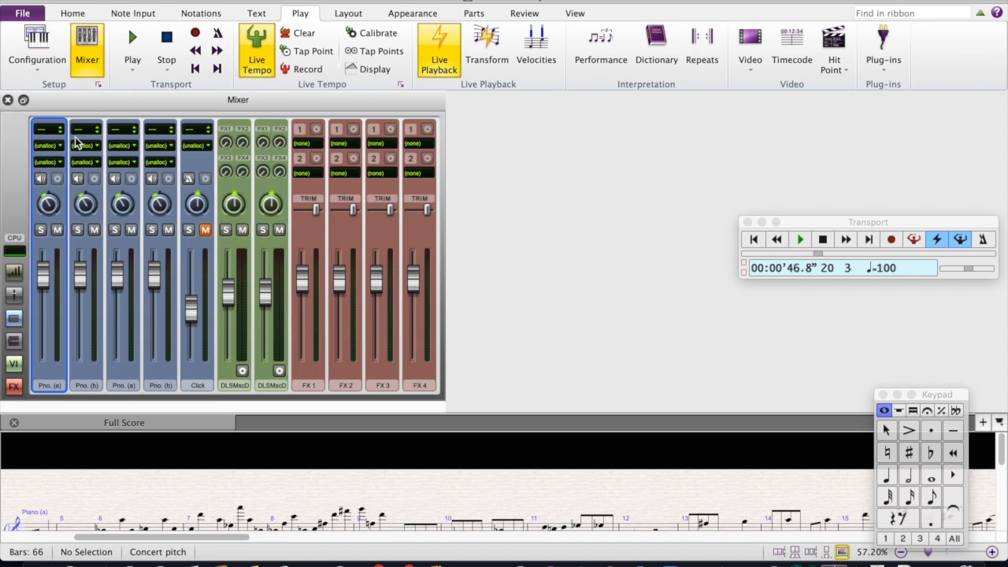
left_click(59, 145)
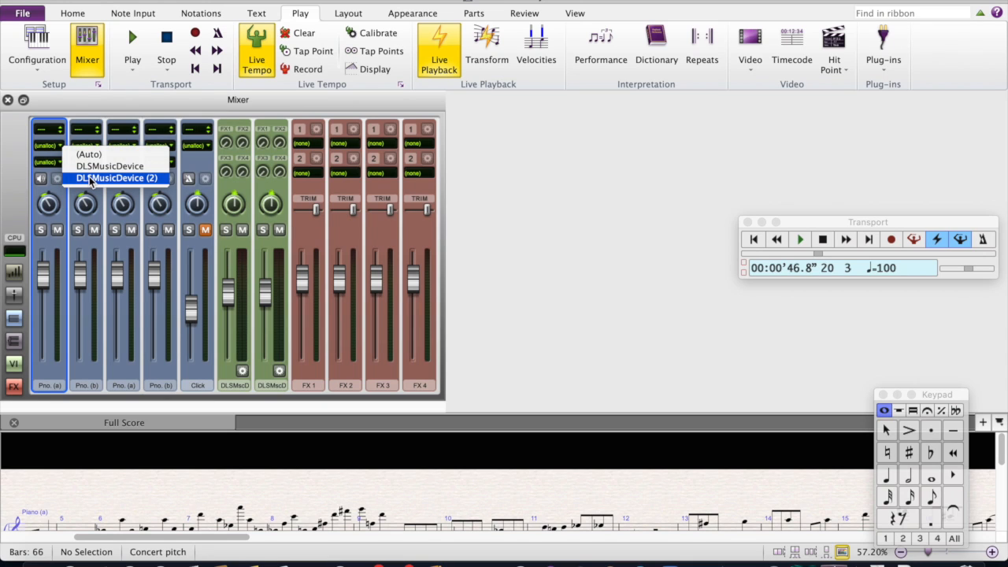
left_click(115, 177)
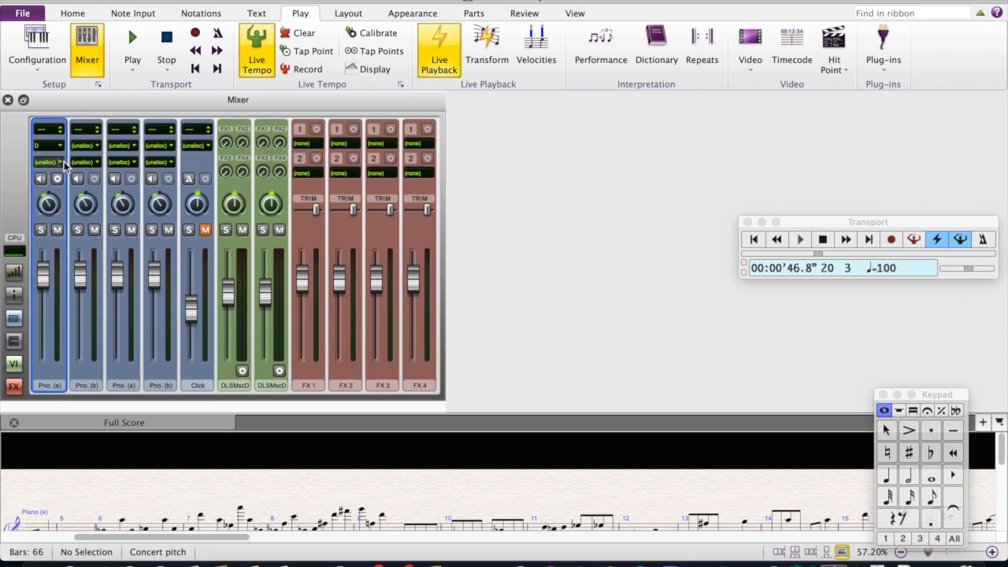
left_click(47, 161)
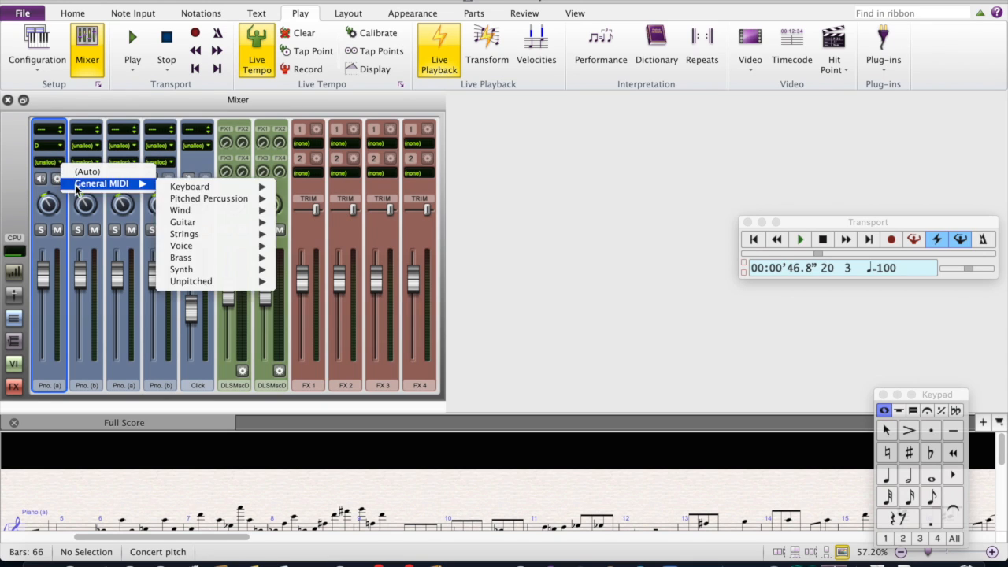
mouse_move(182, 222)
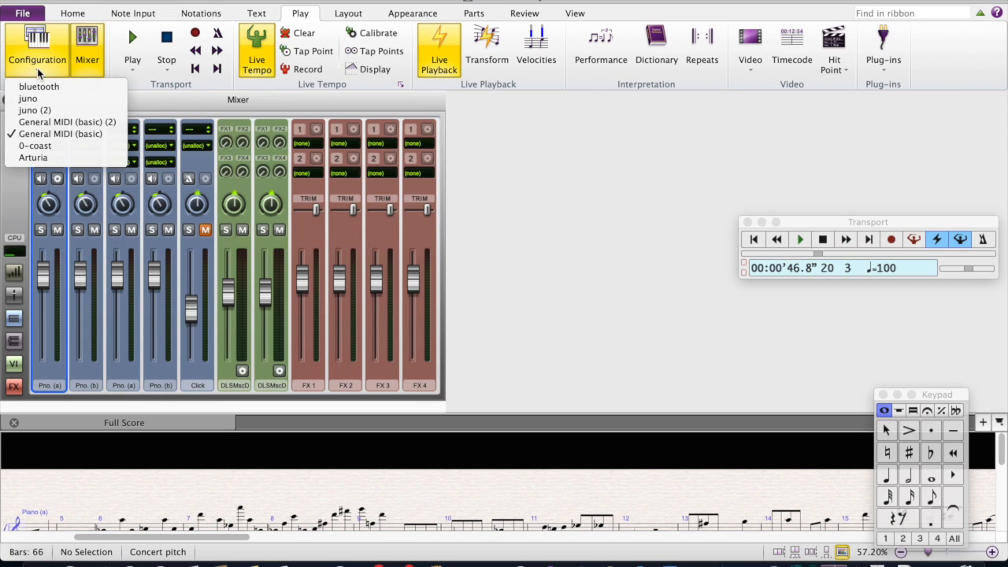
mouse_move(33, 158)
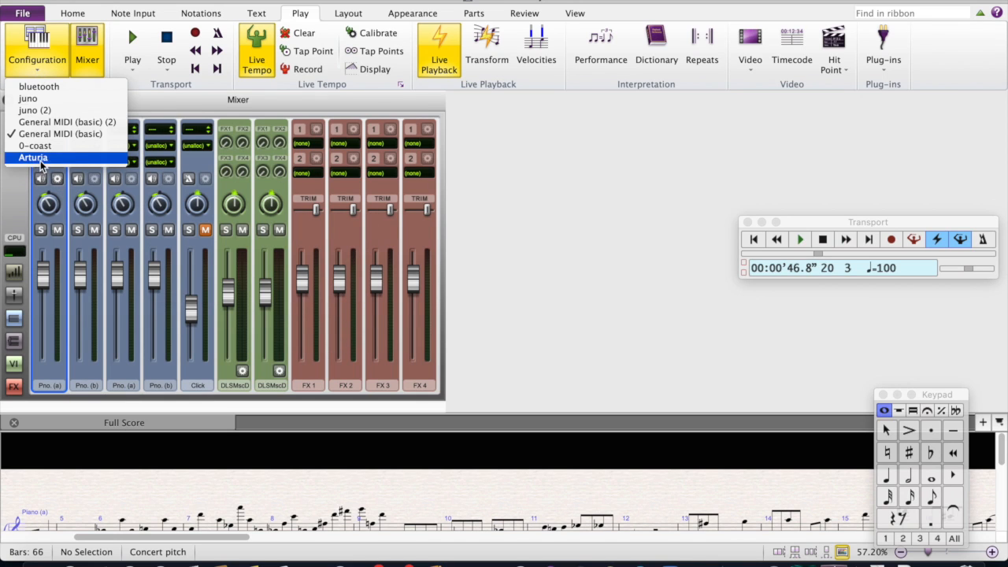
Step: Return to Arturia, assigning Pno. (b) to DX7 V and second Pno. (a) to Mini V3
left_click(33, 157)
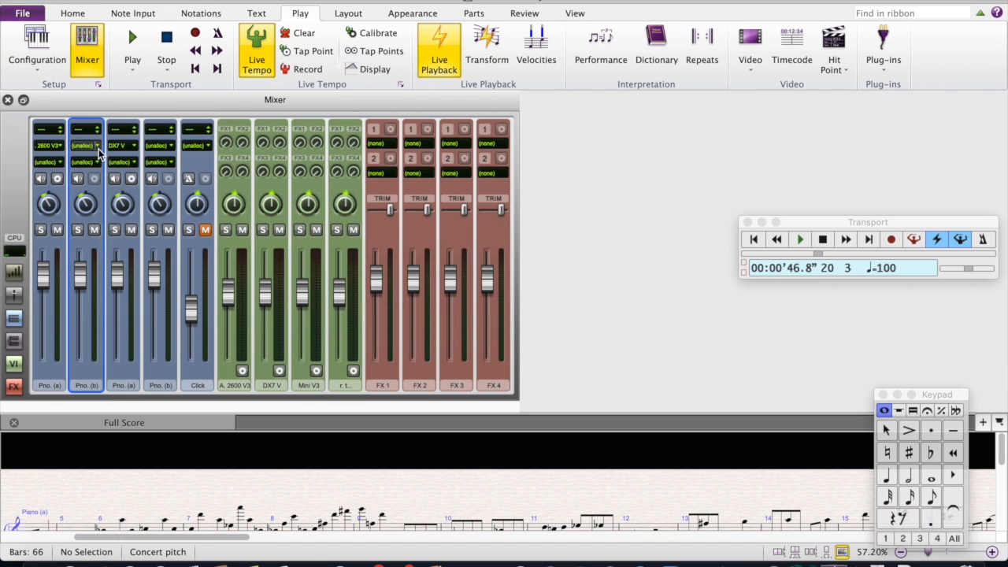
left_click(95, 145)
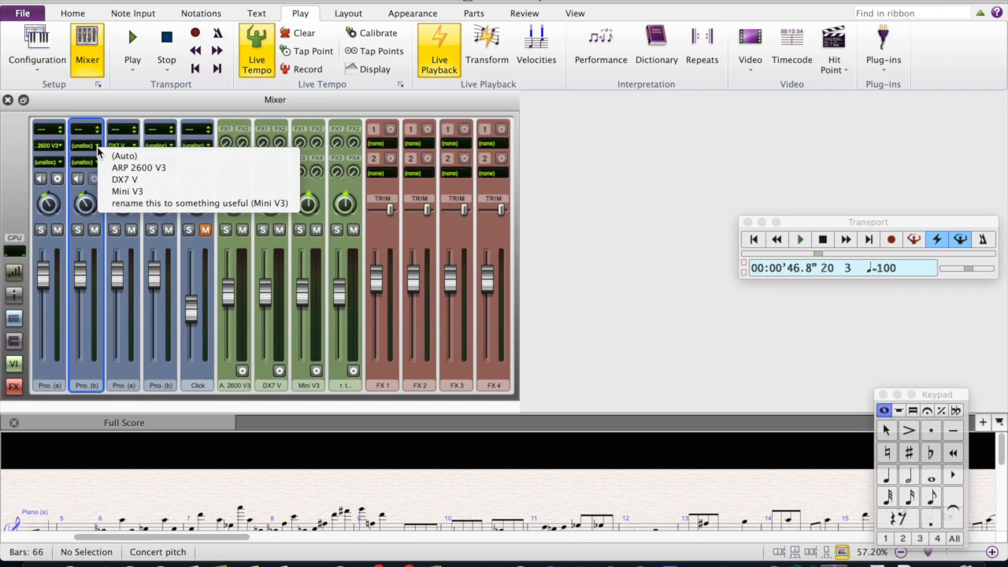
left_click(116, 181)
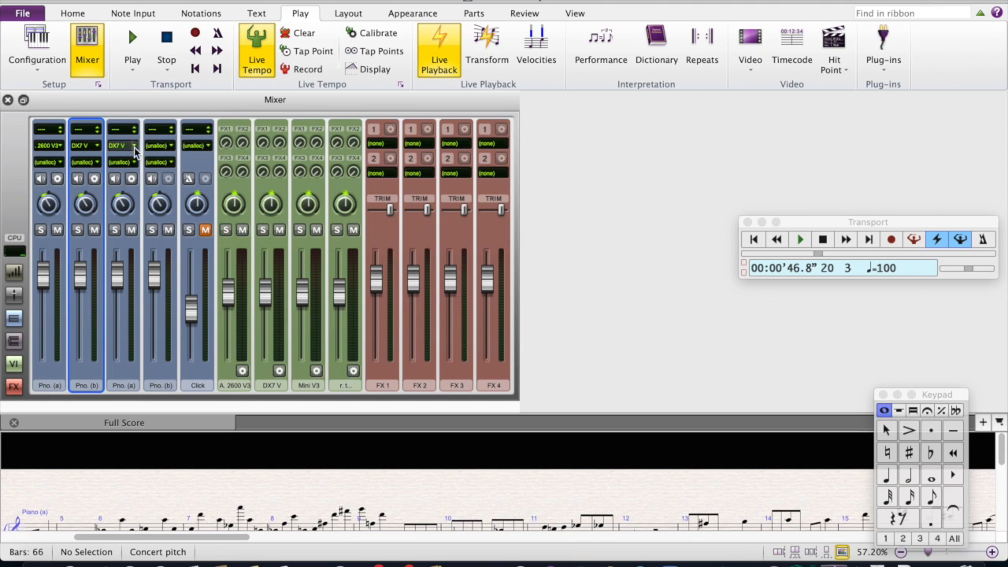
left_click(132, 145)
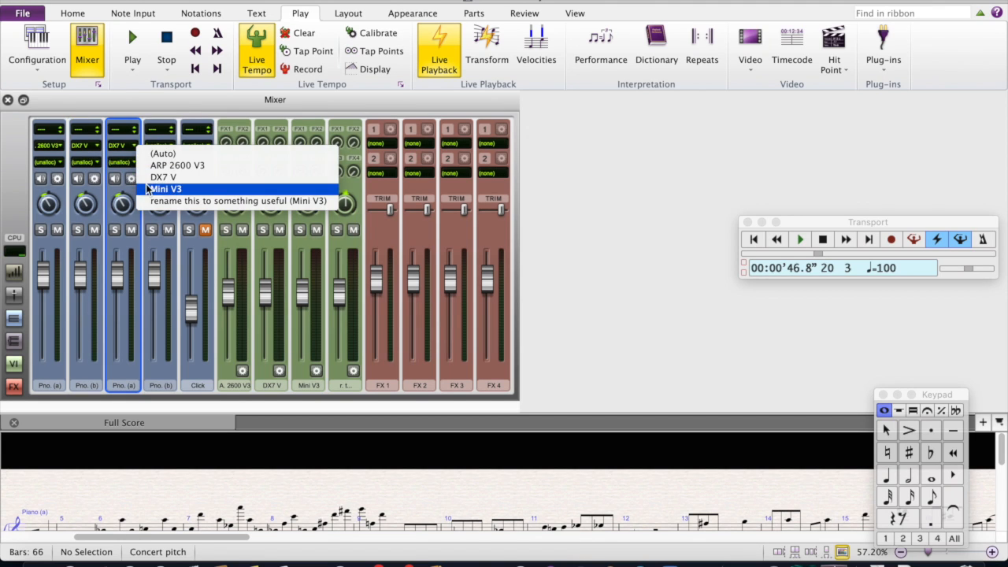
left_click(163, 188)
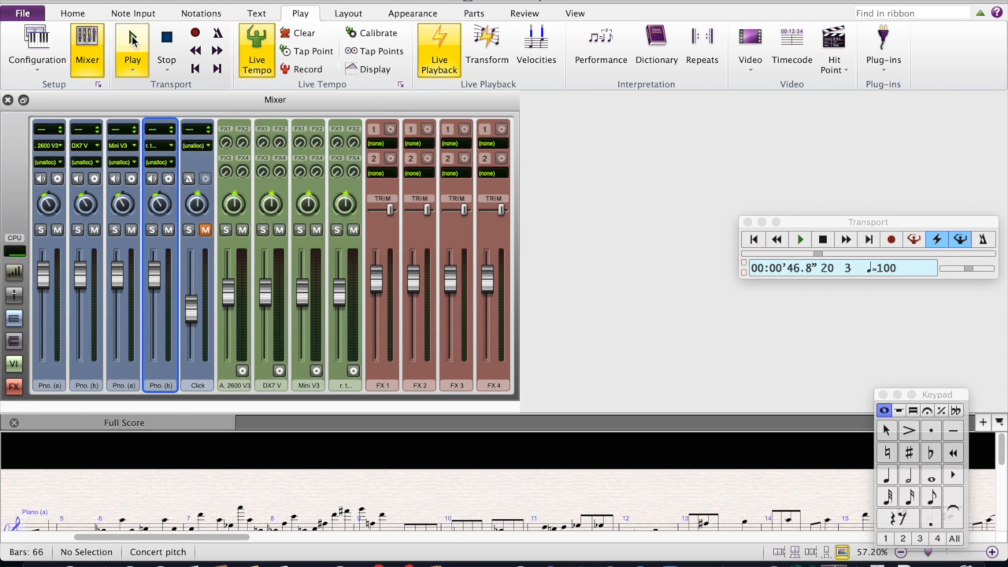
left_click(799, 240)
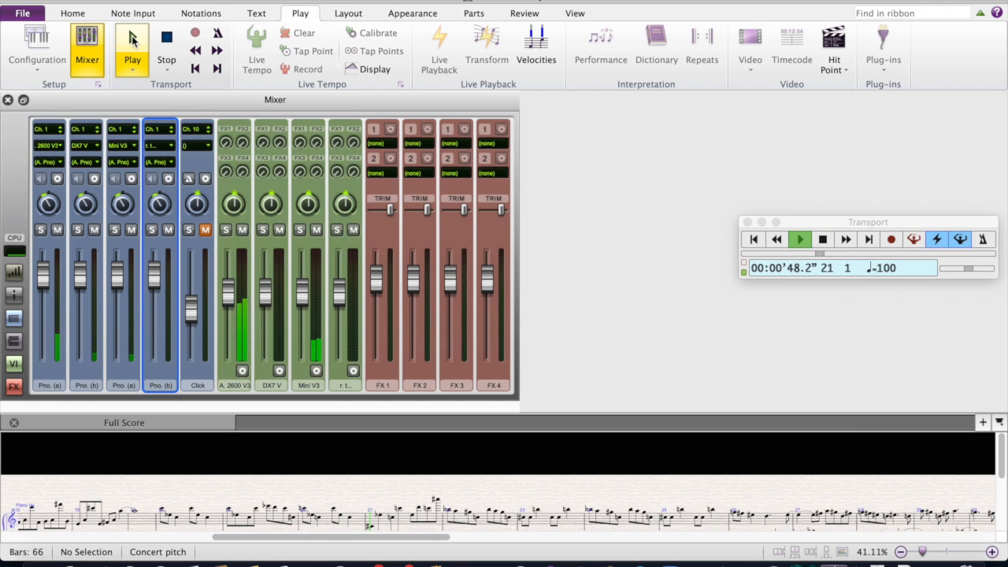
left_click(131, 42)
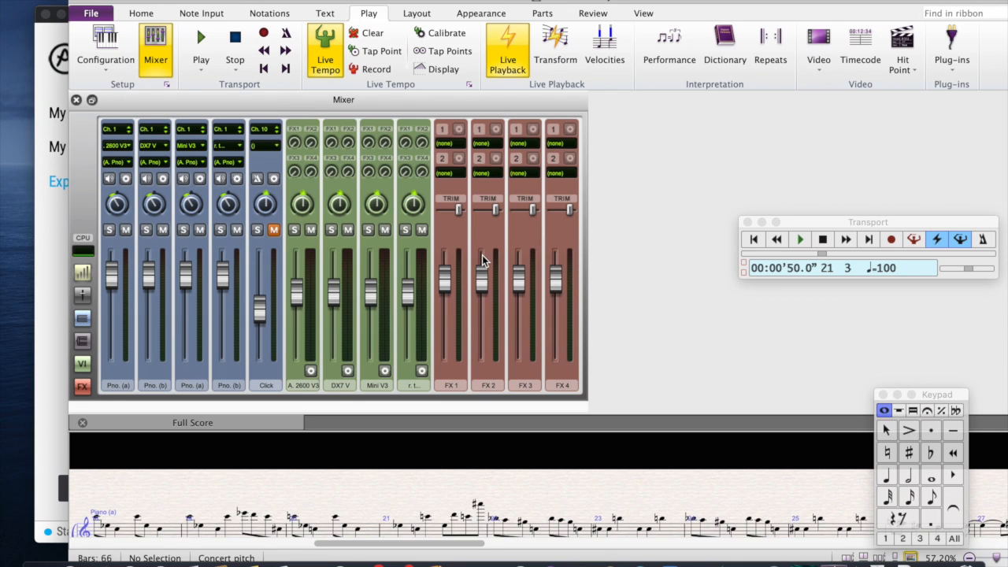
mouse_move(151, 145)
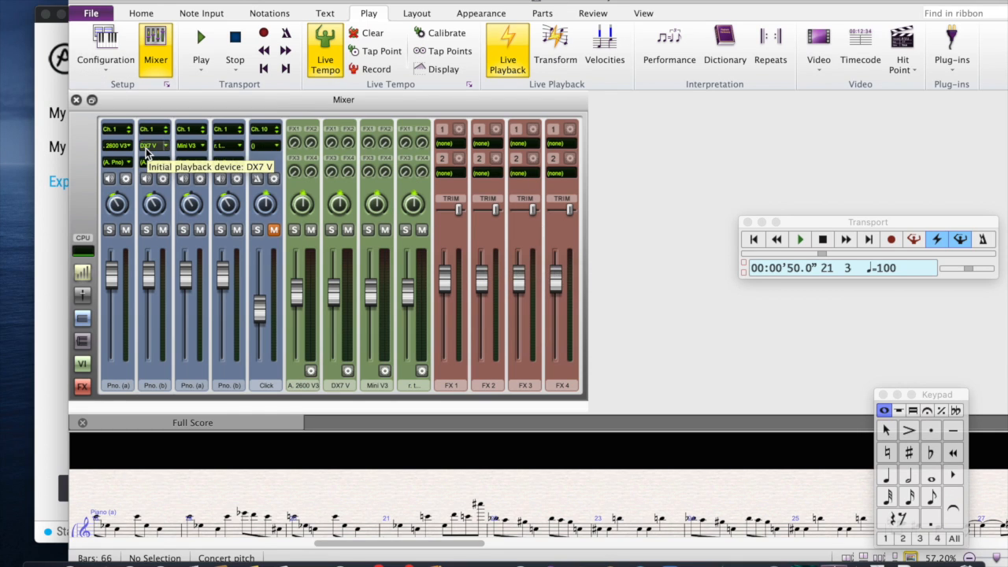
mouse_move(126, 184)
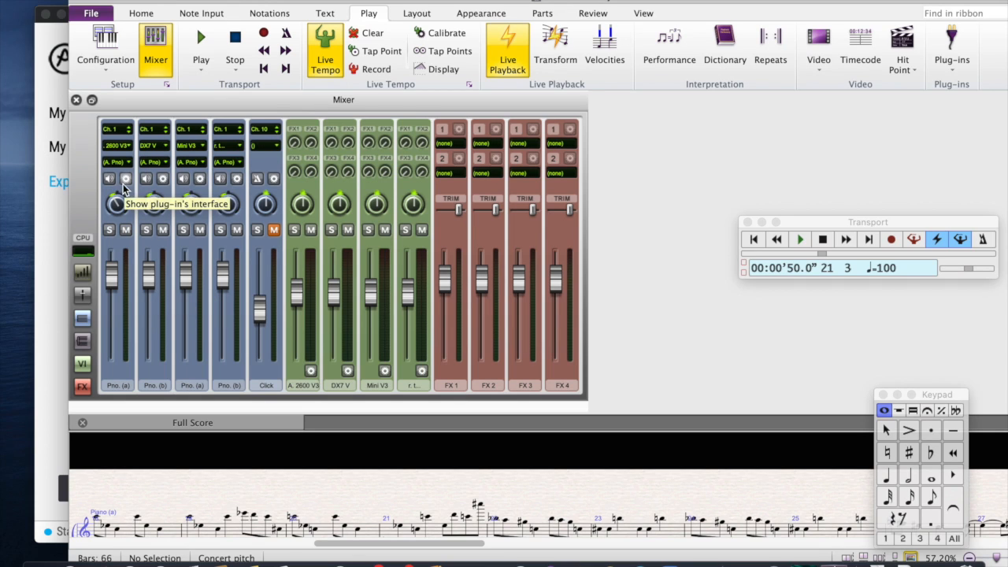
mouse_move(237, 178)
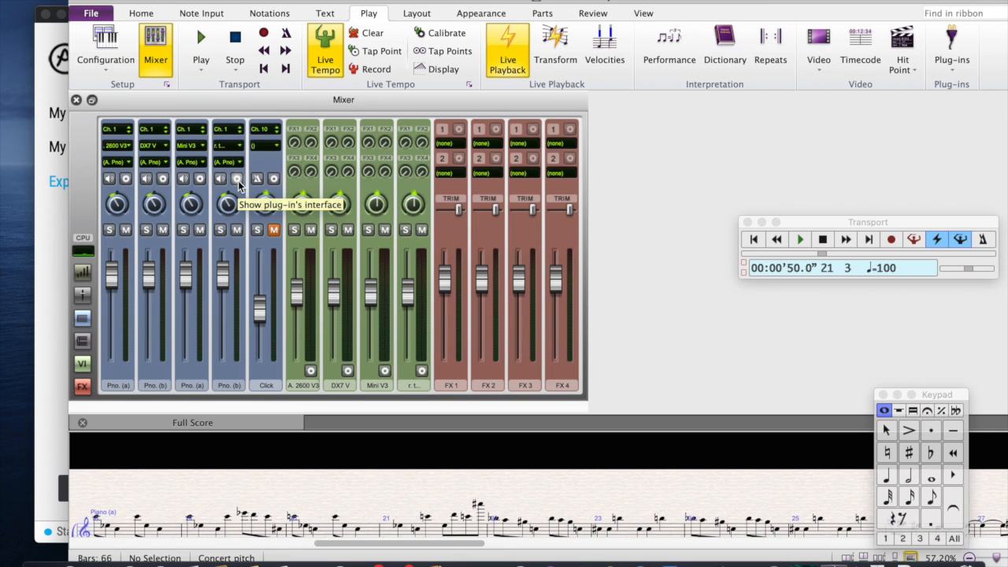
left_click(239, 183)
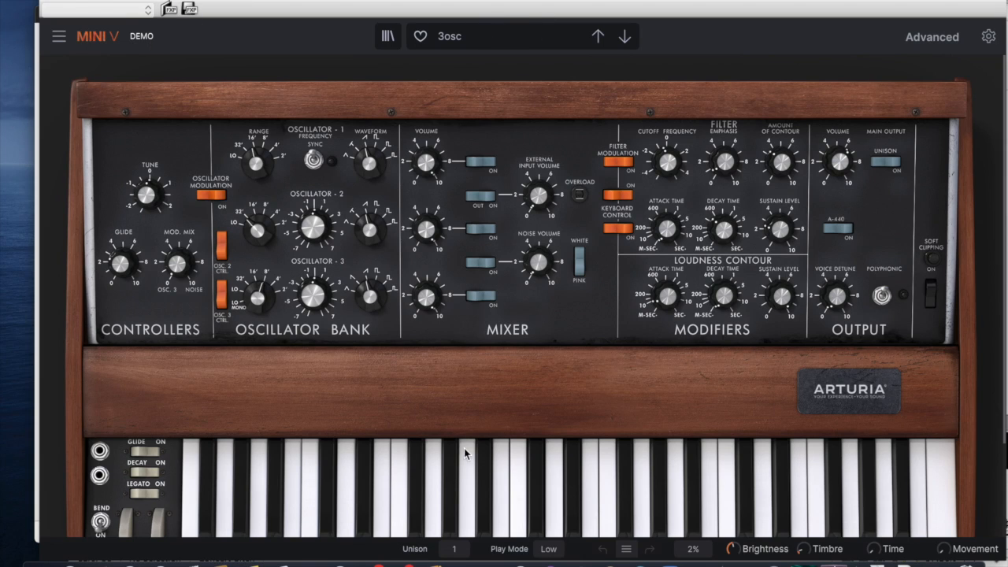
mouse_move(457, 481)
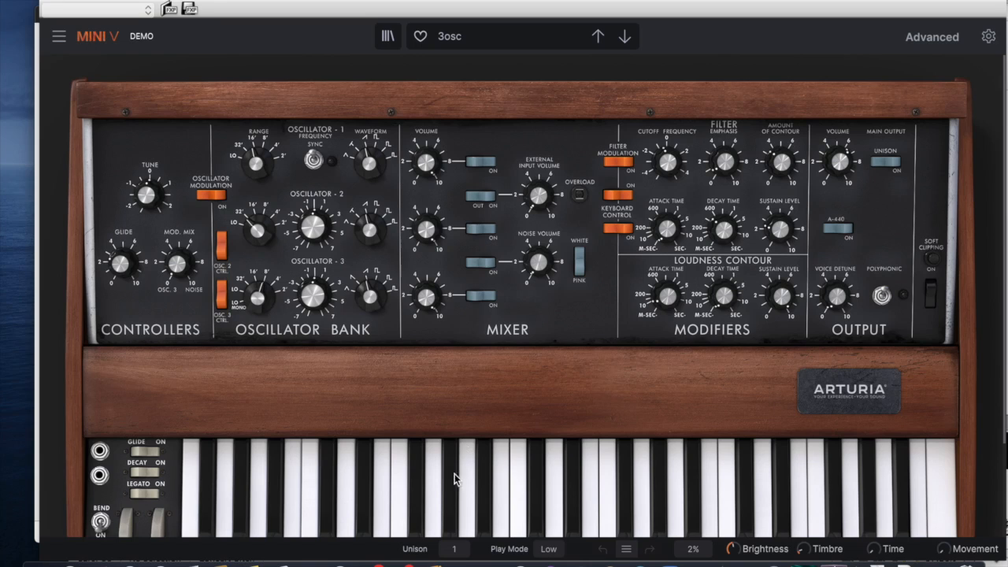
mouse_move(449, 480)
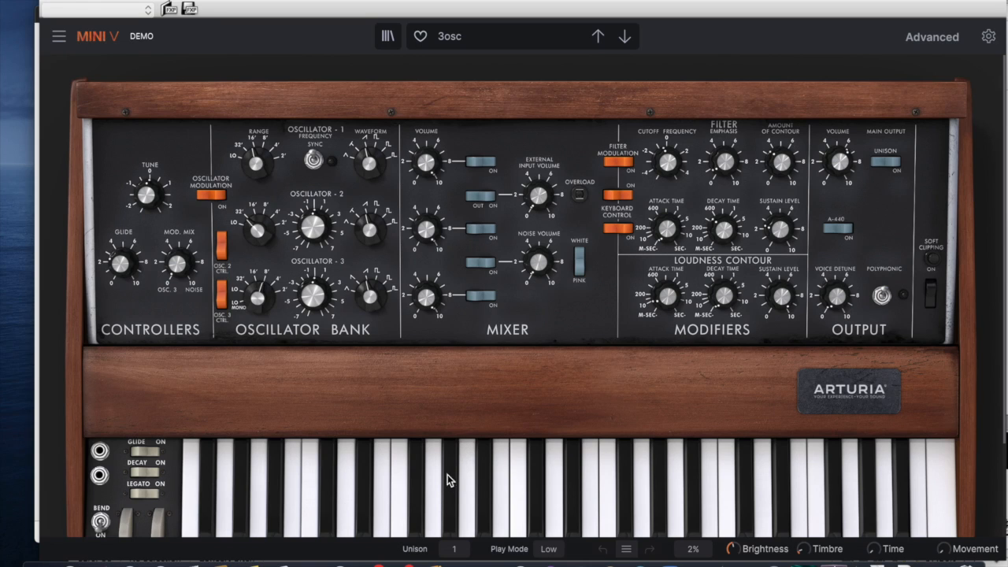
mouse_move(332, 485)
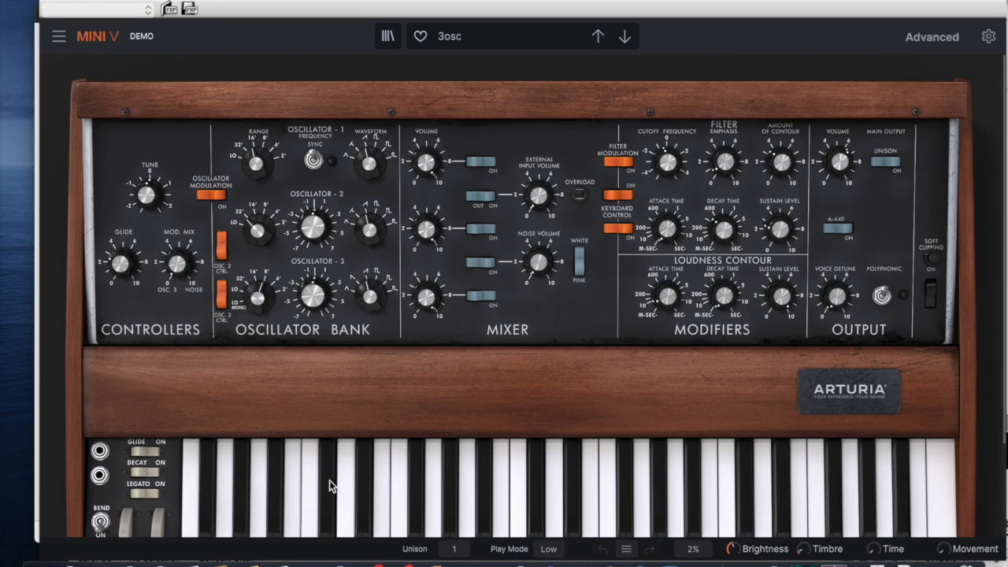
mouse_move(280, 483)
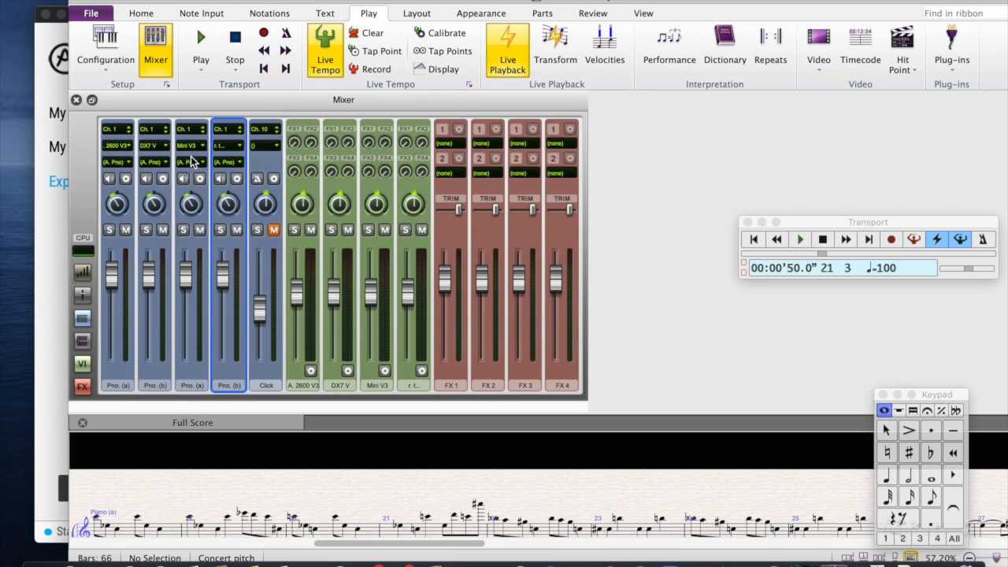
Step: Reopen Mini V and load the Brass & Winds preset Mini Me
left_click(192, 180)
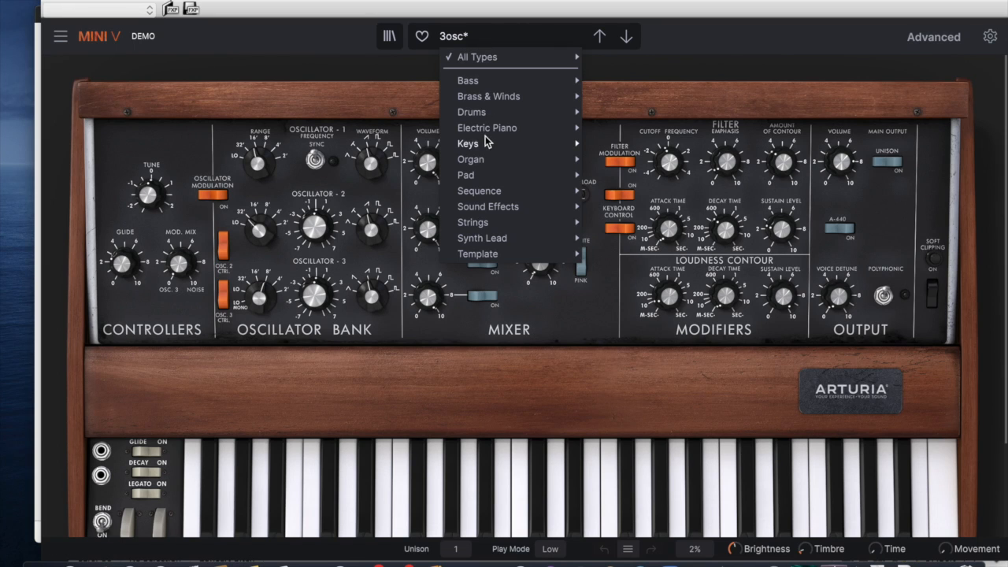
mouse_move(489, 96)
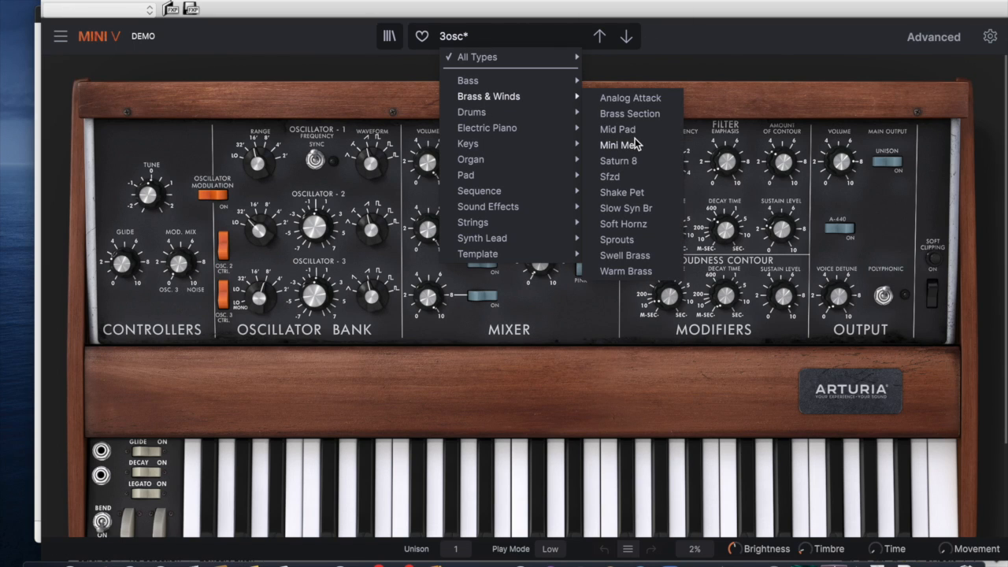
left_click(618, 145)
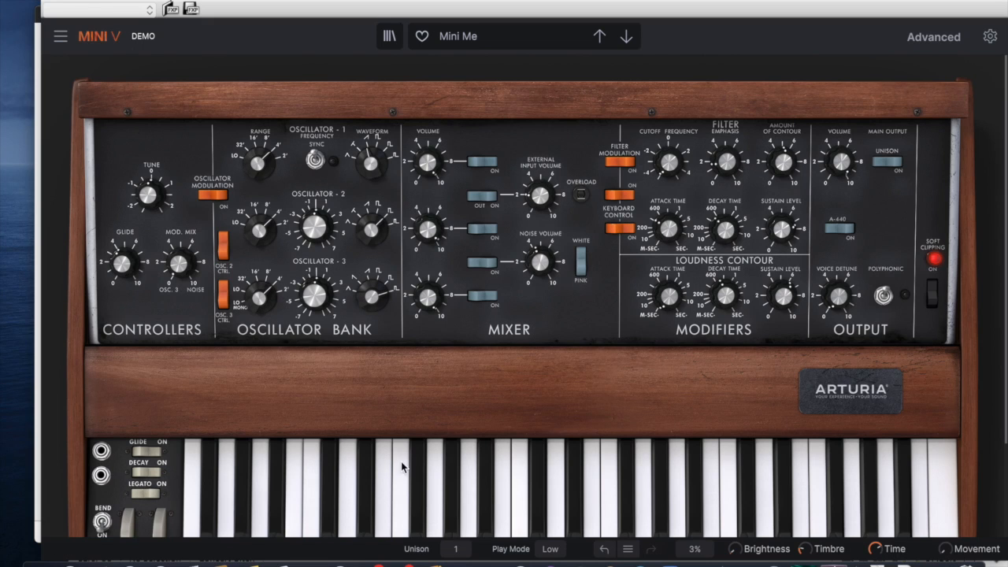